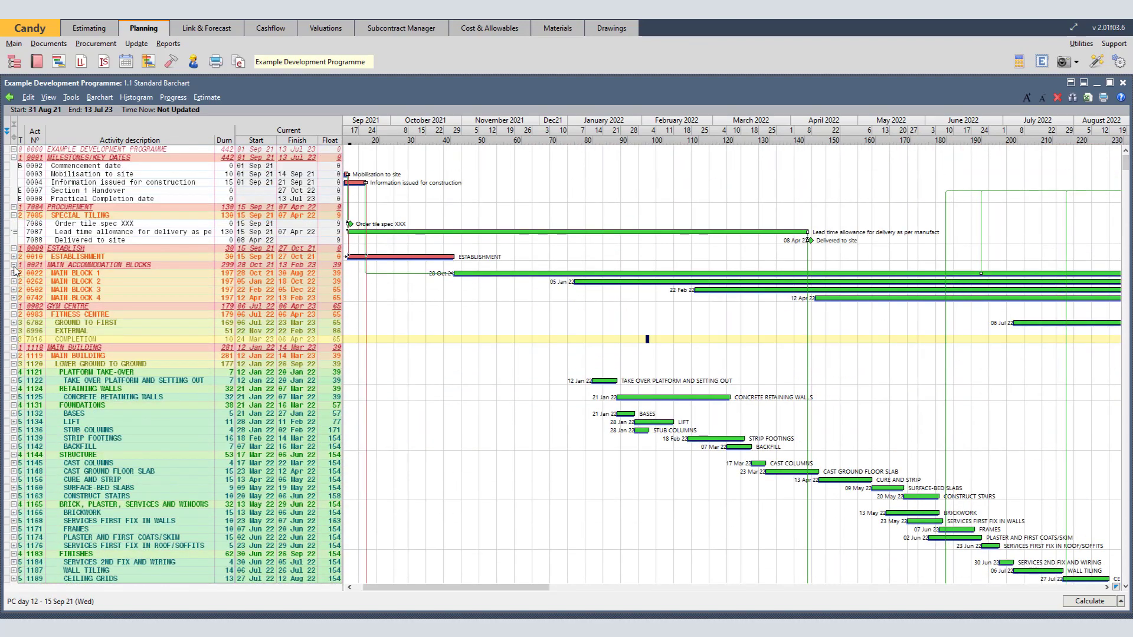
Collapse the activity outline to main sections and bring Housing Units Multifloor's Block 1 and 2 into view.
right_click(11, 265)
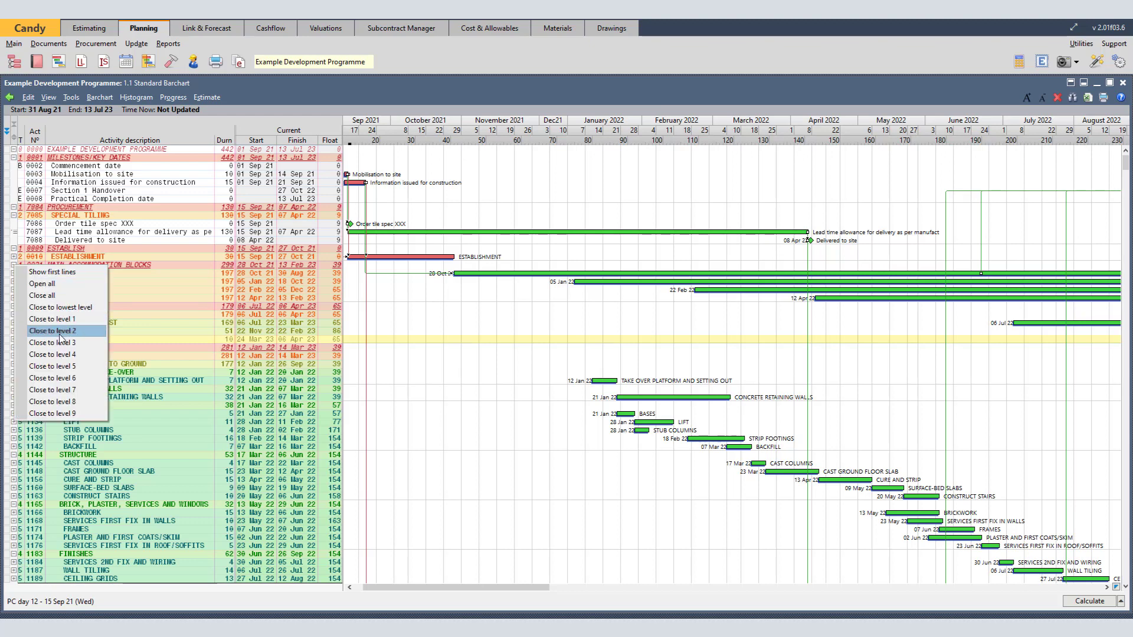
click(52, 330)
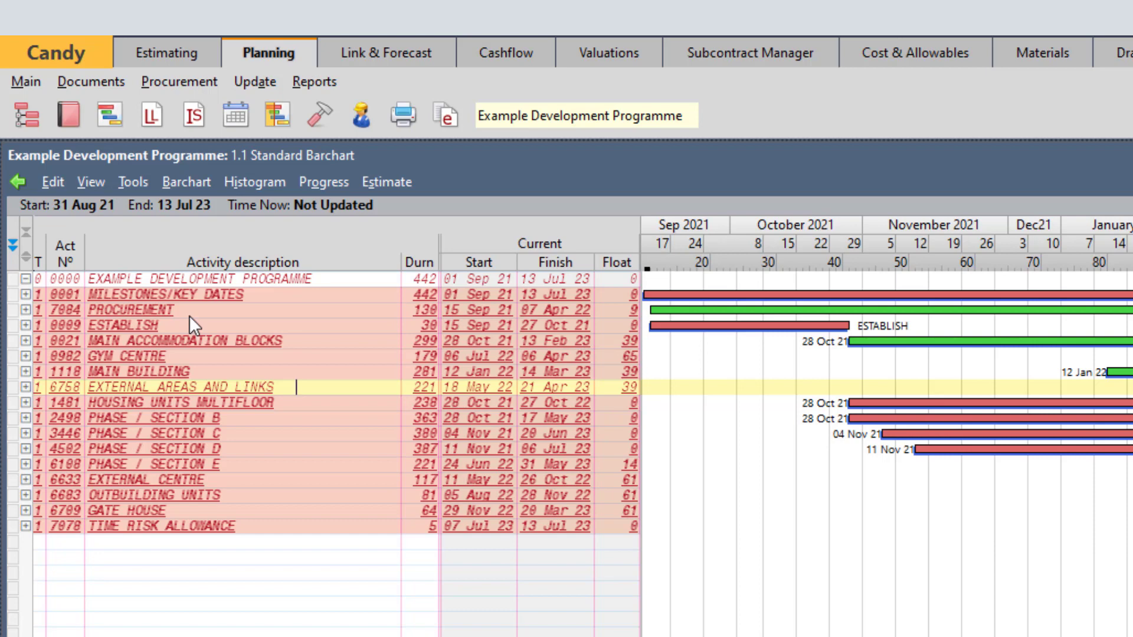
mouse_move(809, 632)
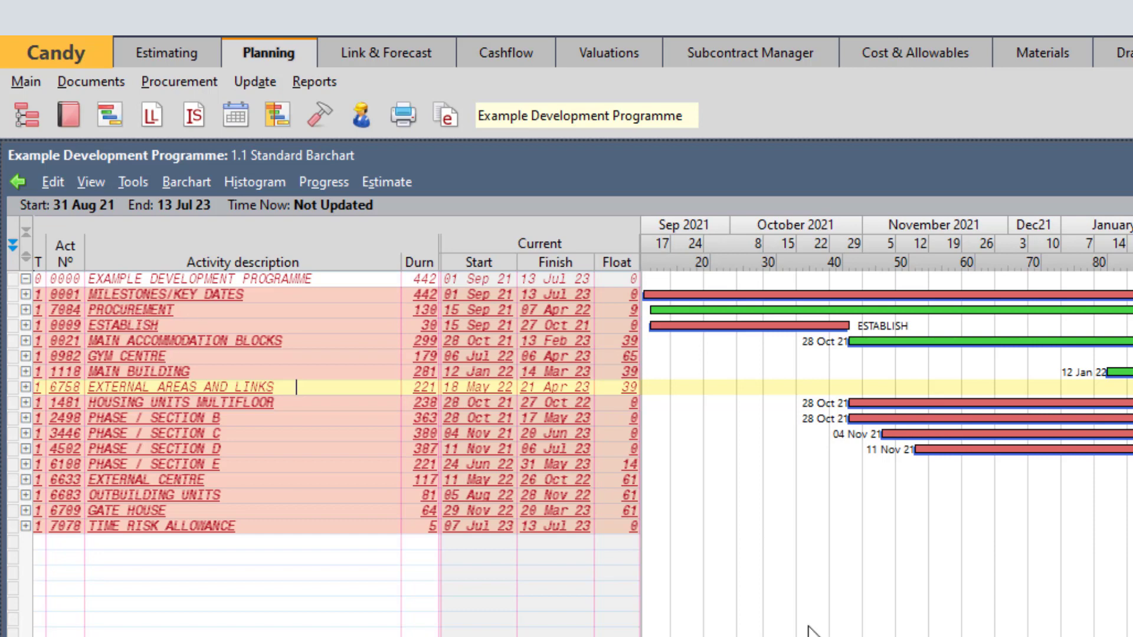
scroll(right, 3)
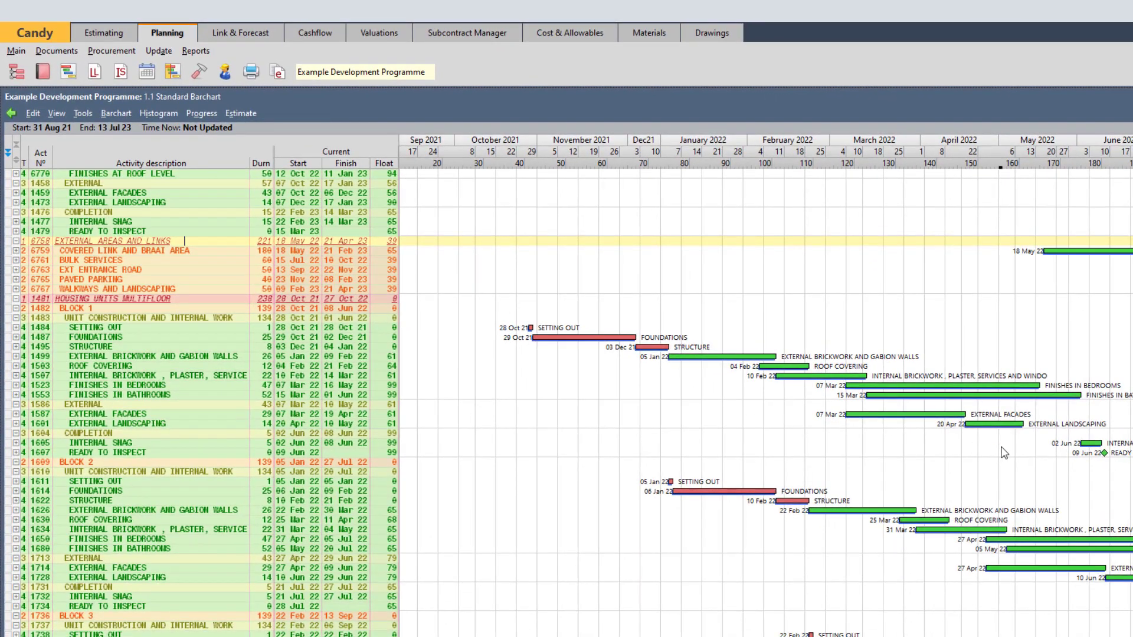
scroll(down, 3)
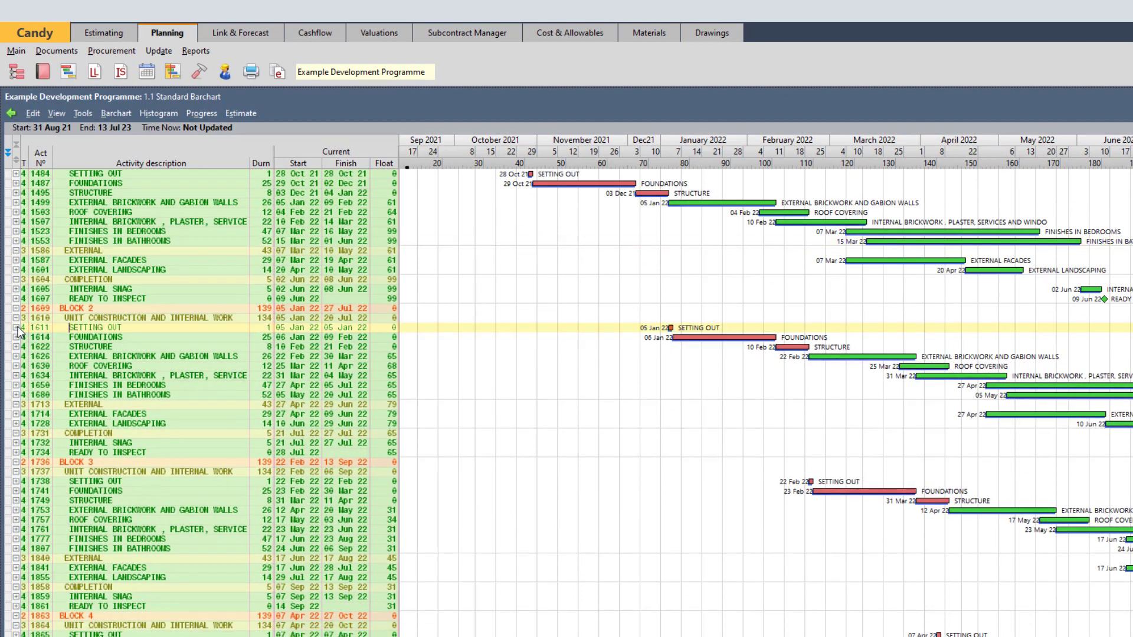
mouse_move(115, 350)
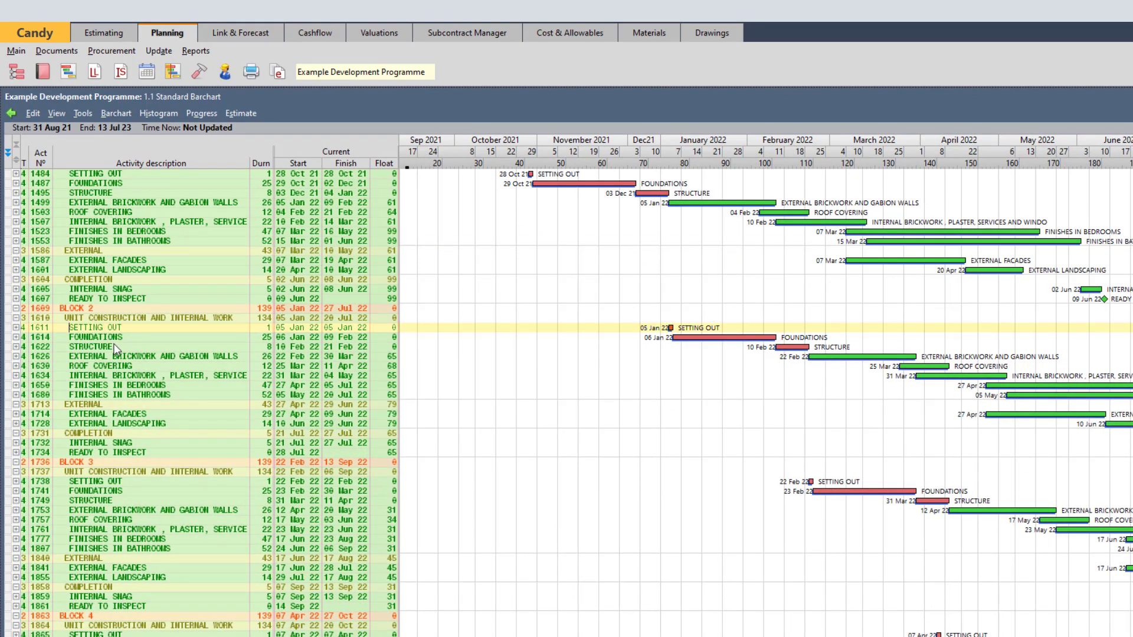
scroll(down, 3)
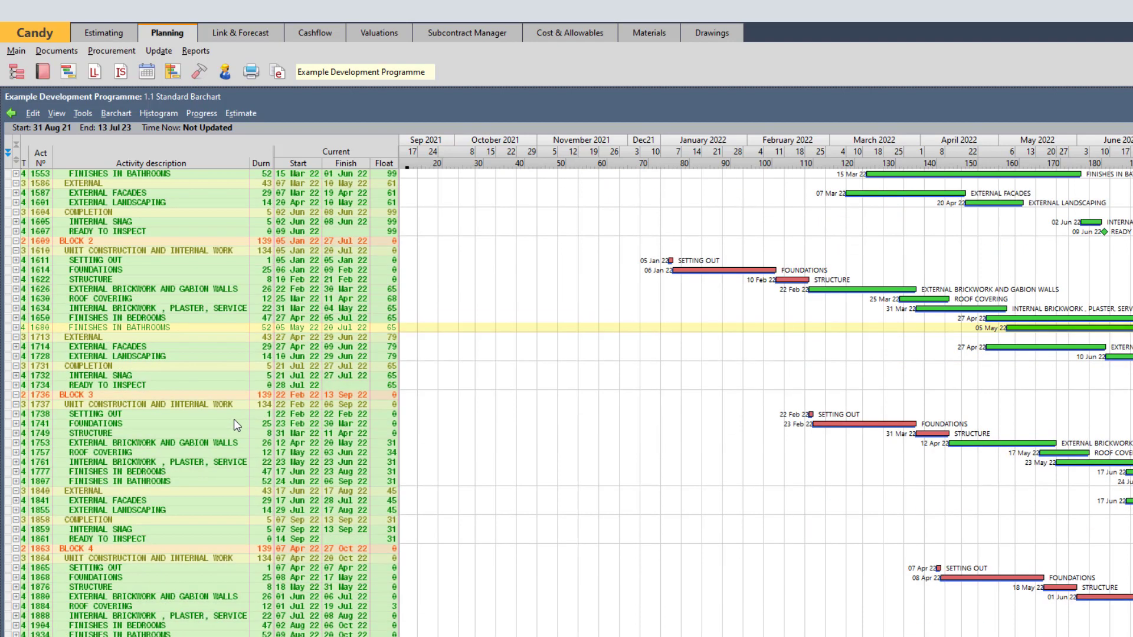
mouse_move(399, 440)
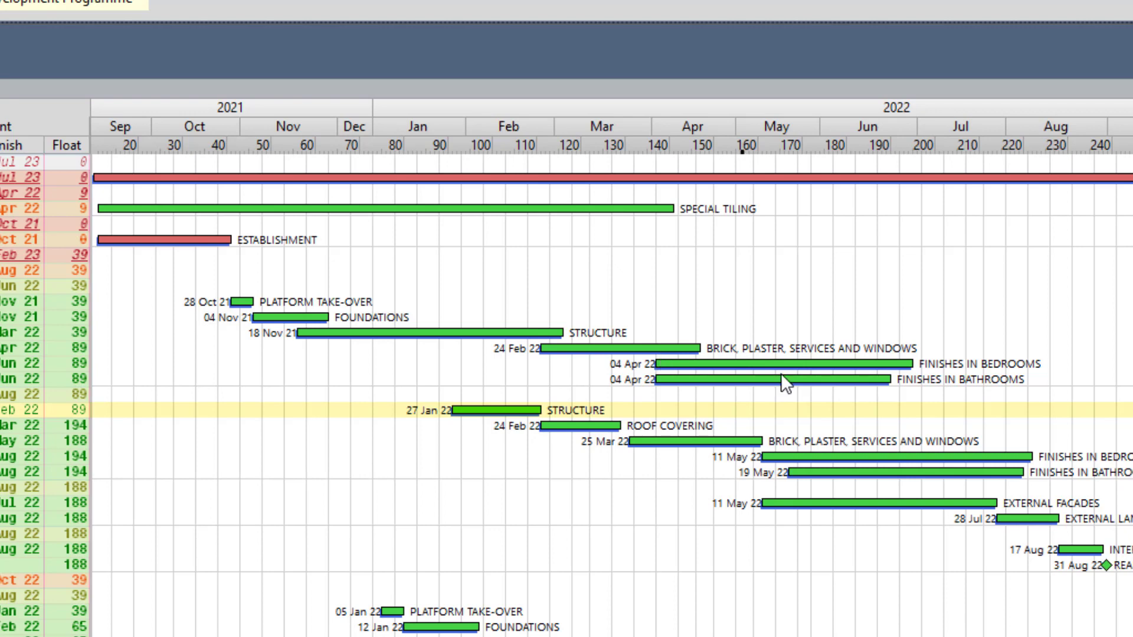
mouse_move(834, 392)
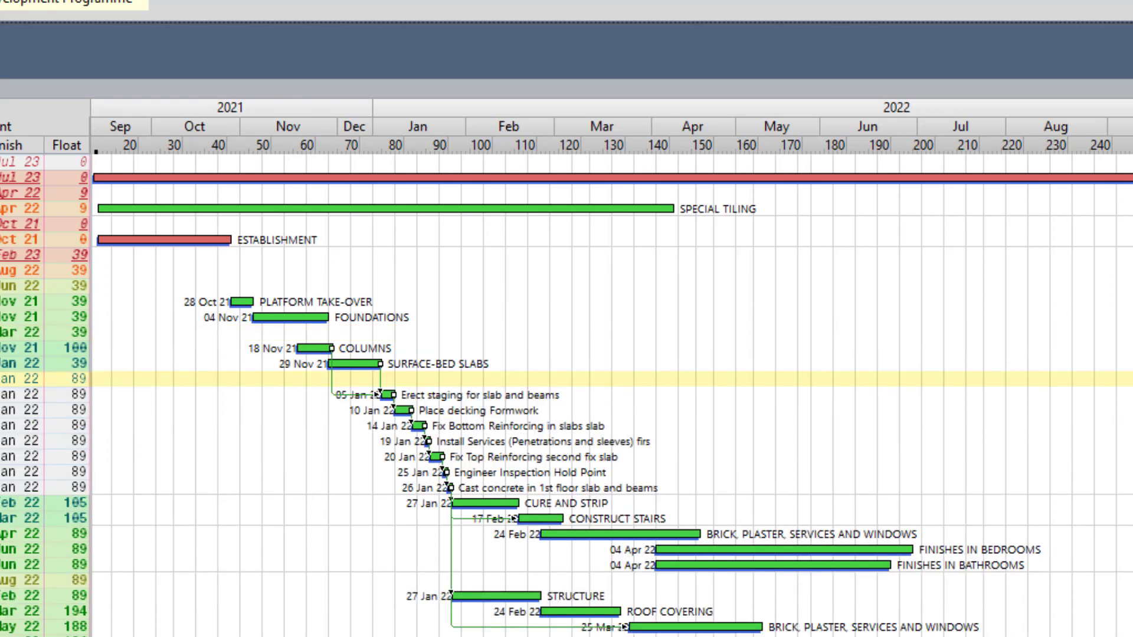
mouse_move(445, 521)
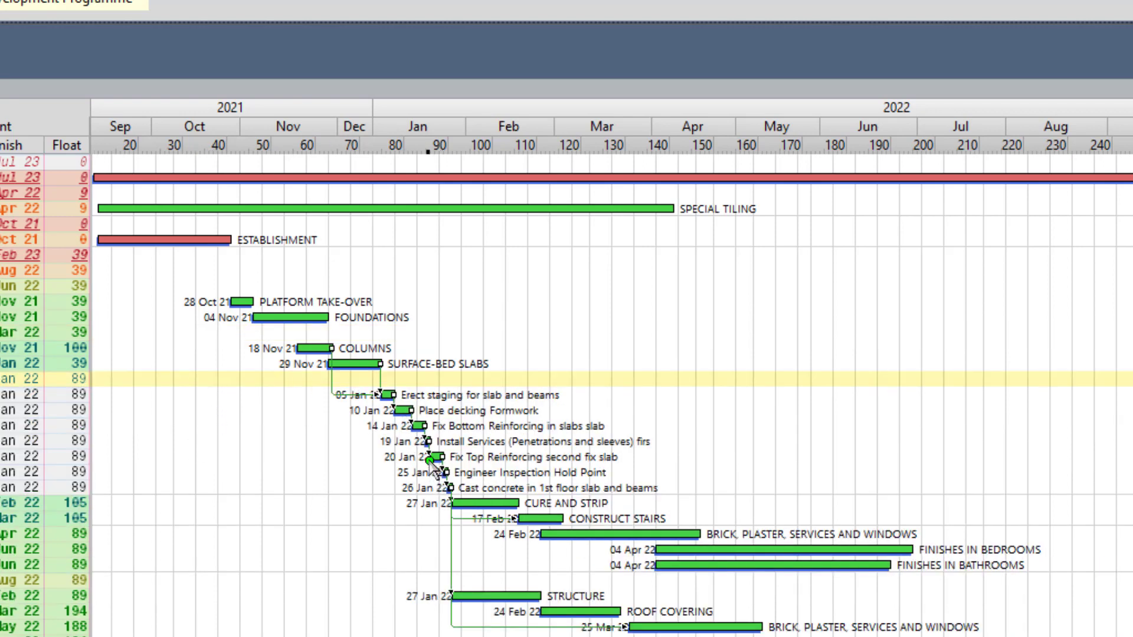
click(430, 457)
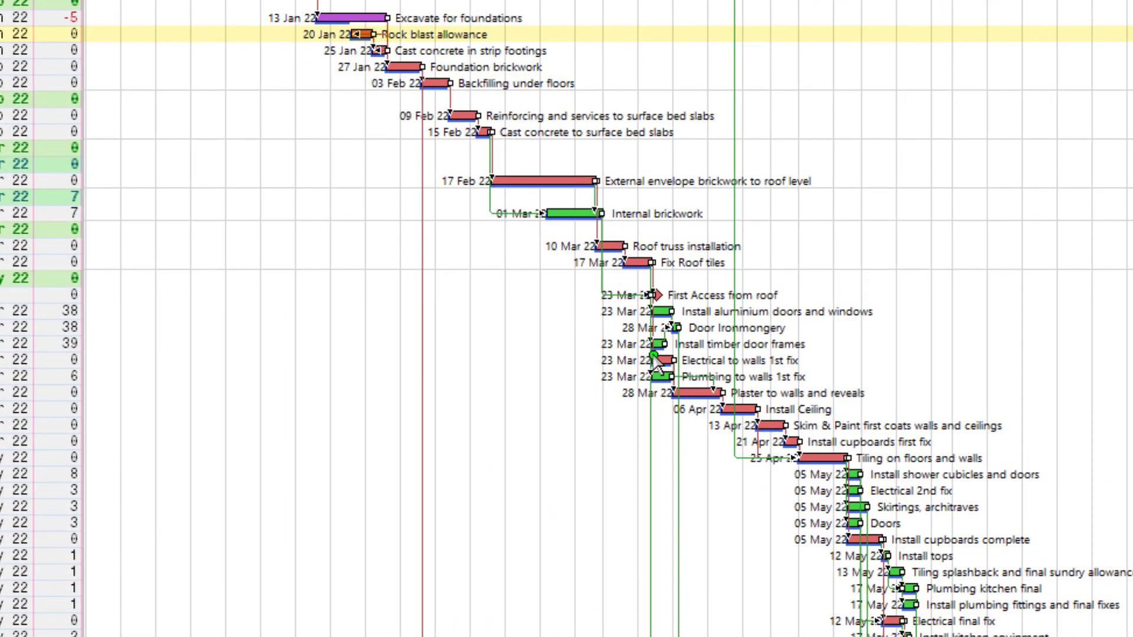
mouse_move(466, 255)
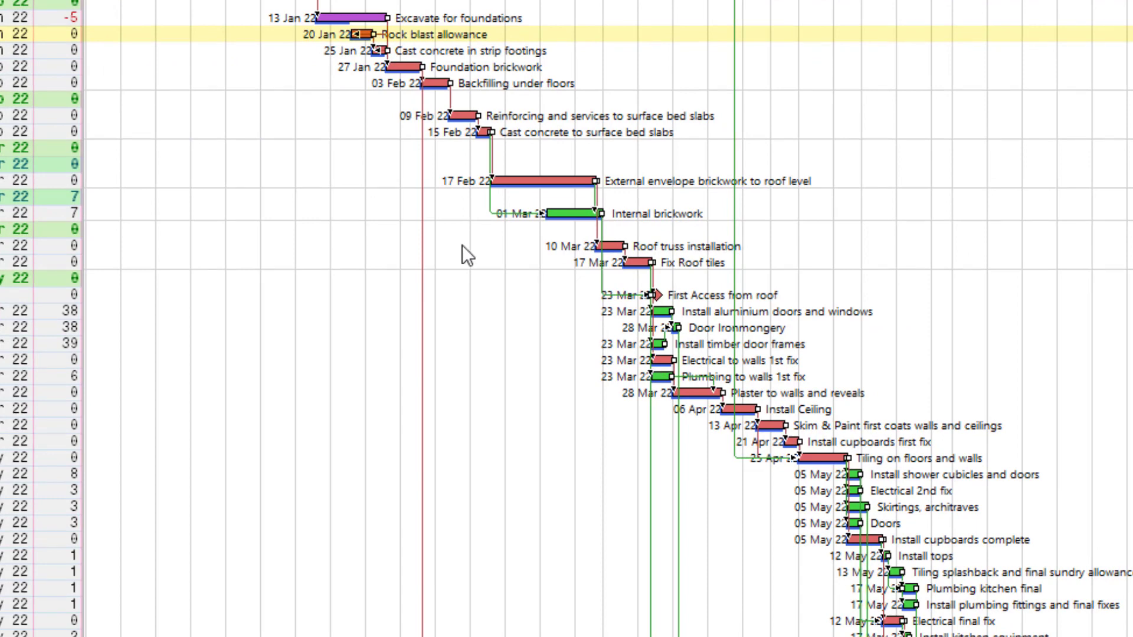
mouse_move(340, 42)
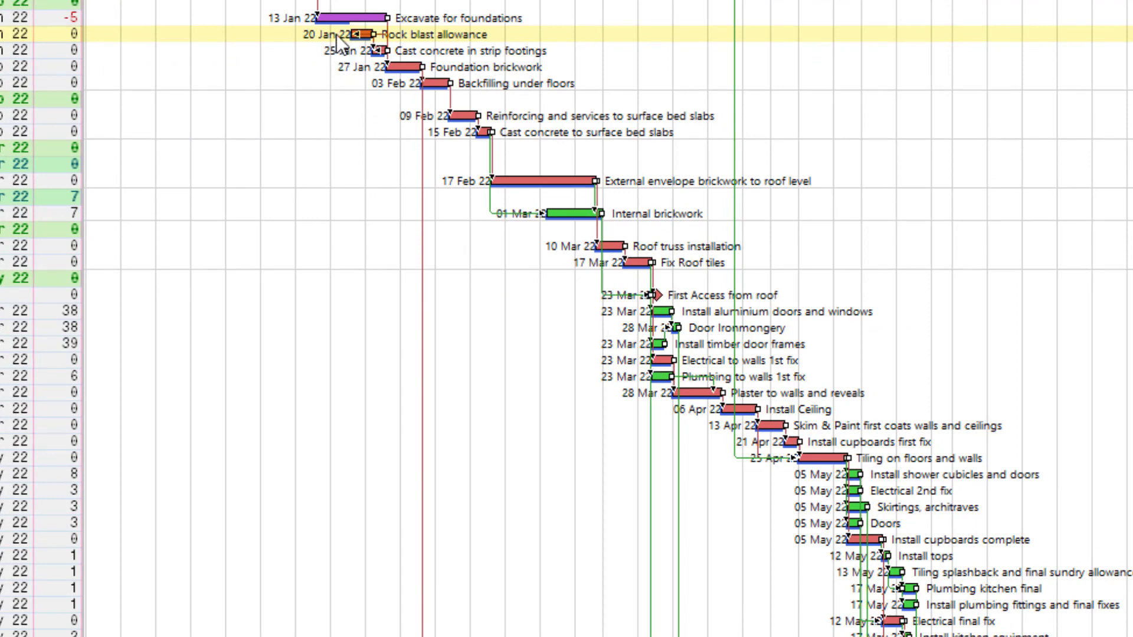
mouse_move(340, 39)
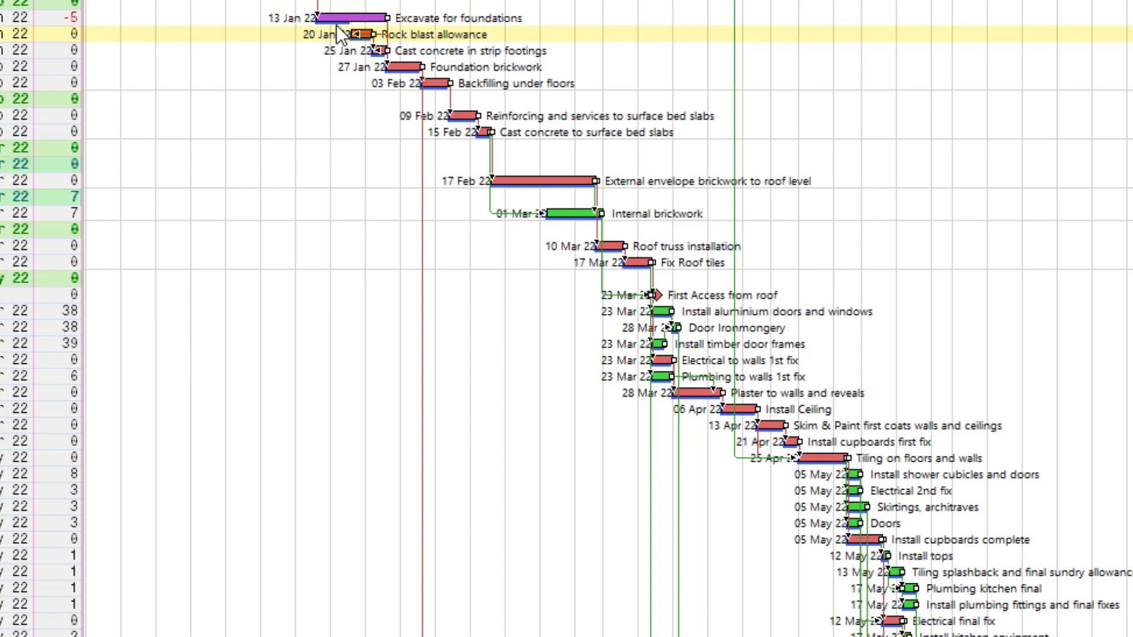
mouse_move(590, 332)
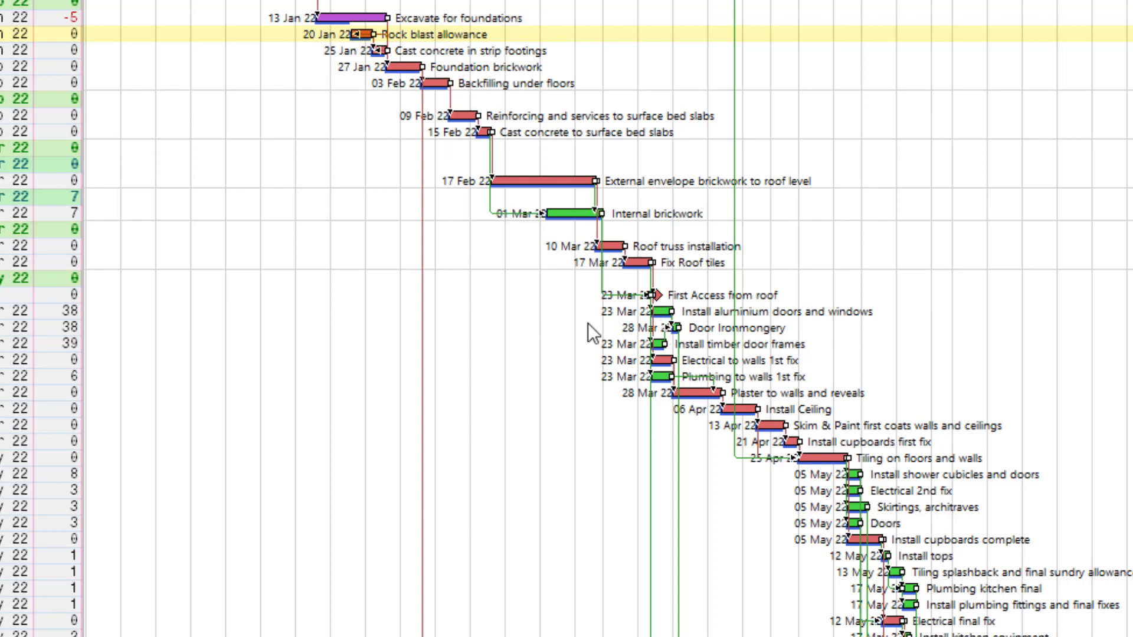
mouse_move(434, 282)
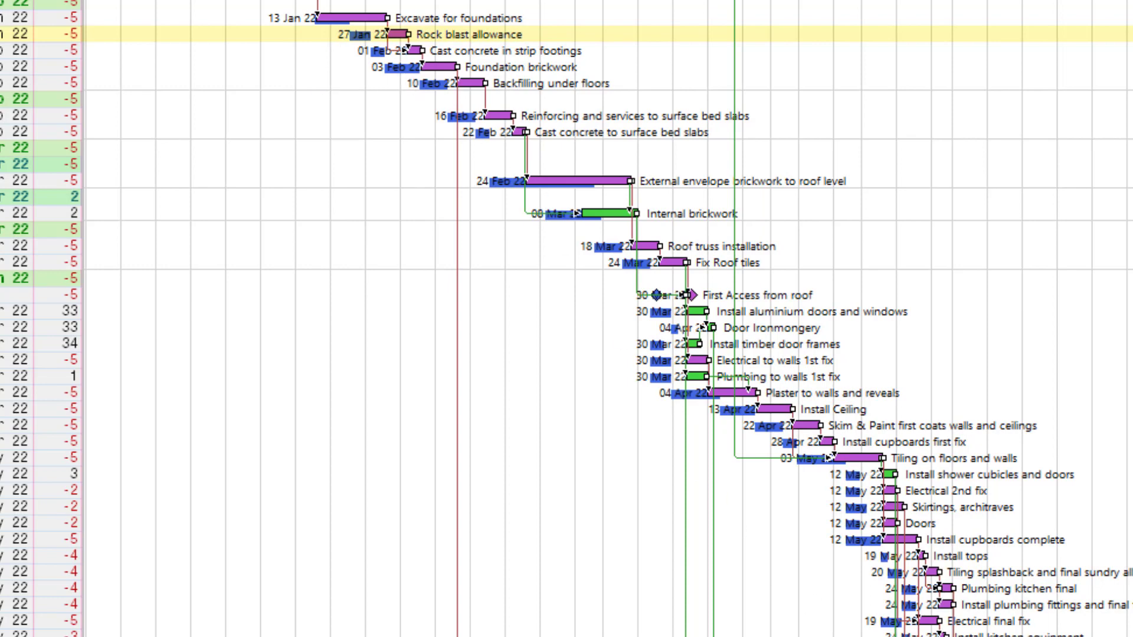
Scroll down the activity list to see delayed activities through Ready for inspection.
scroll(down, 3)
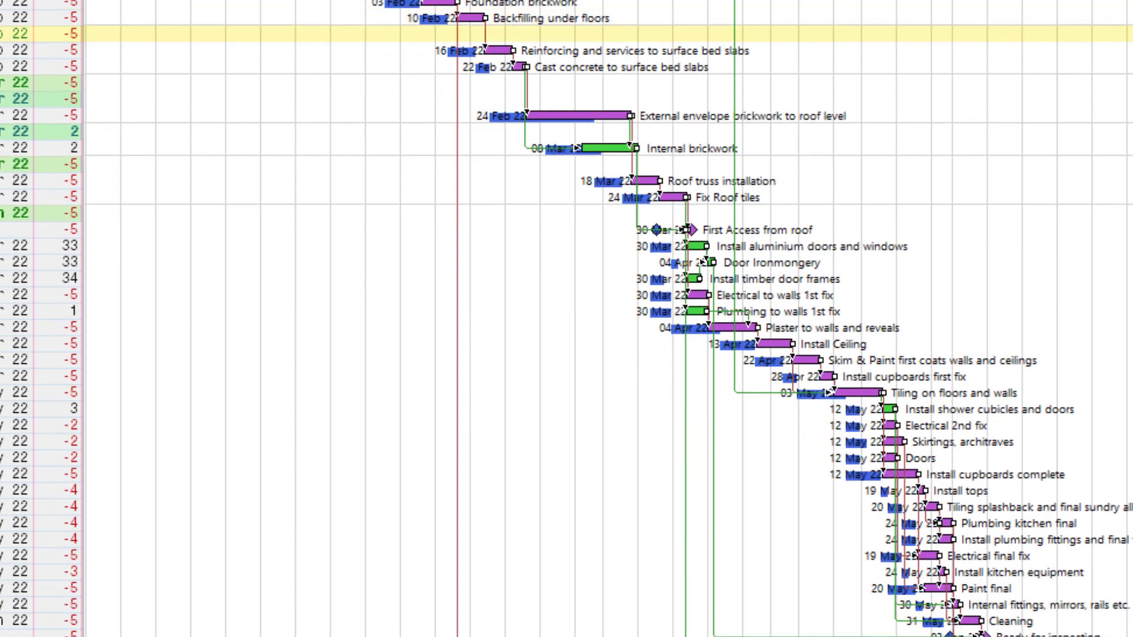
scroll(down, 3)
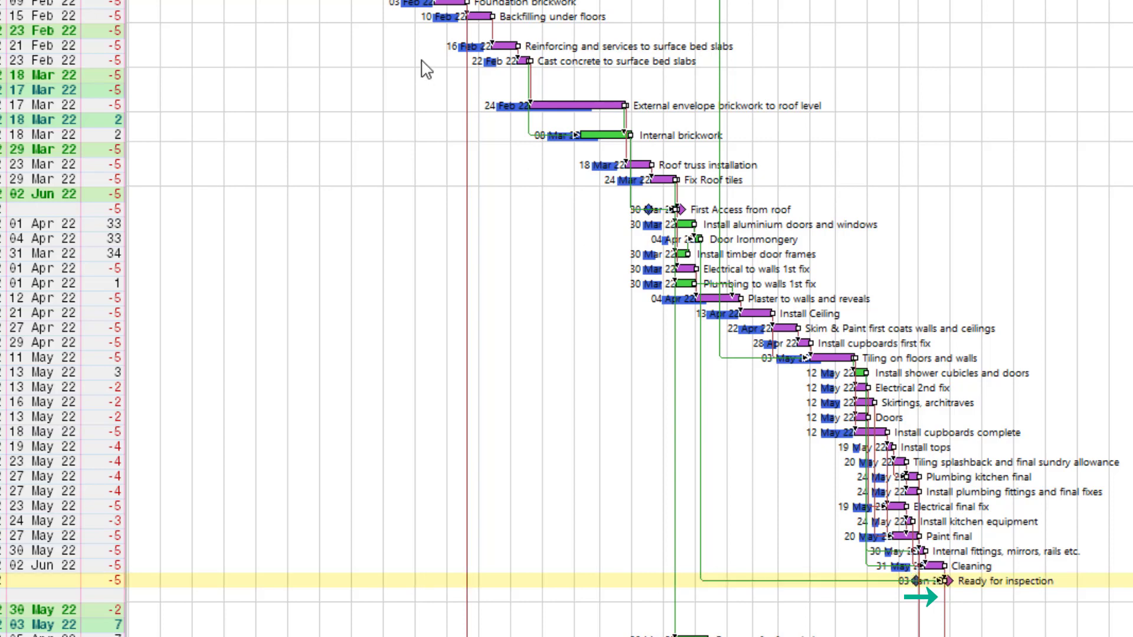
mouse_move(737, 276)
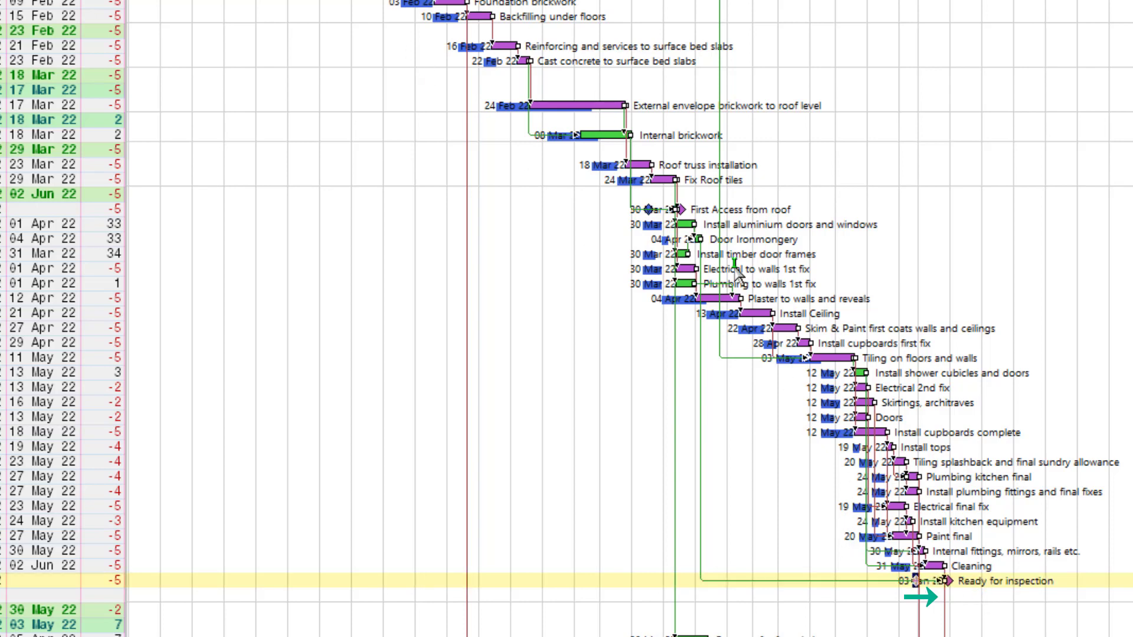
mouse_move(888, 522)
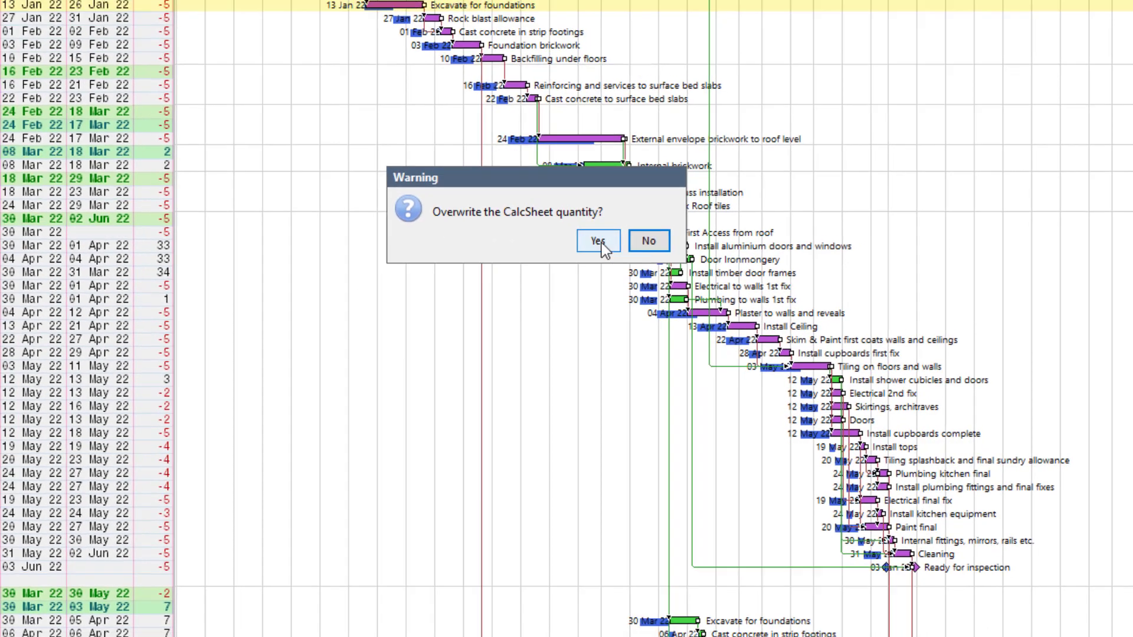
Accept the CalcSheet quantity overwrite and recalculate, returning Rock blast allowance to 20 Jan 22.
click(596, 241)
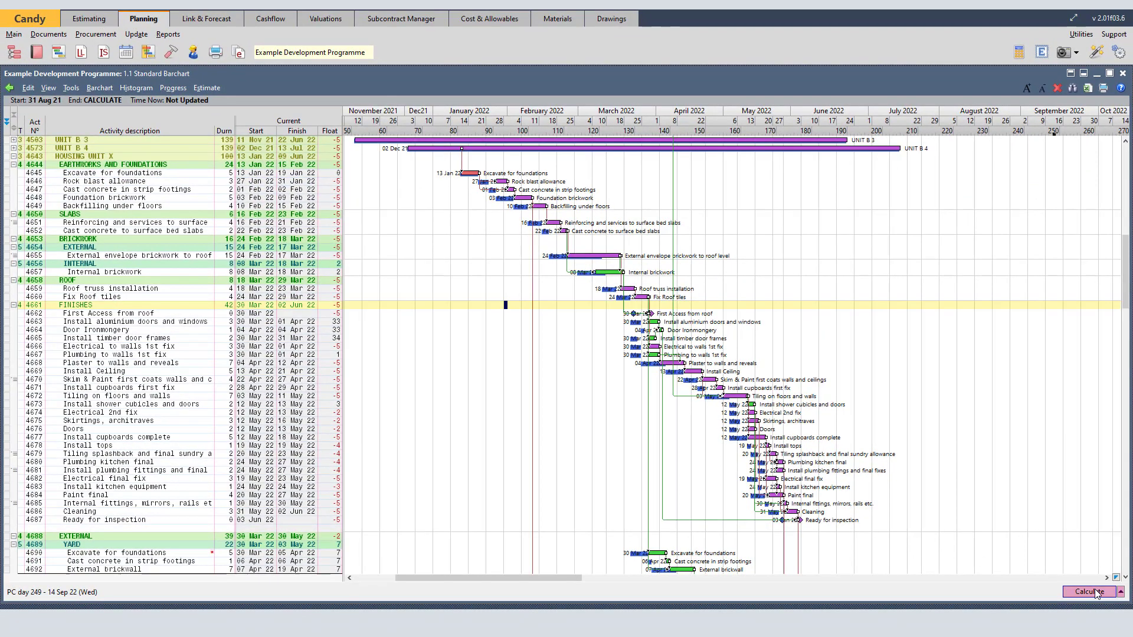
click(1093, 591)
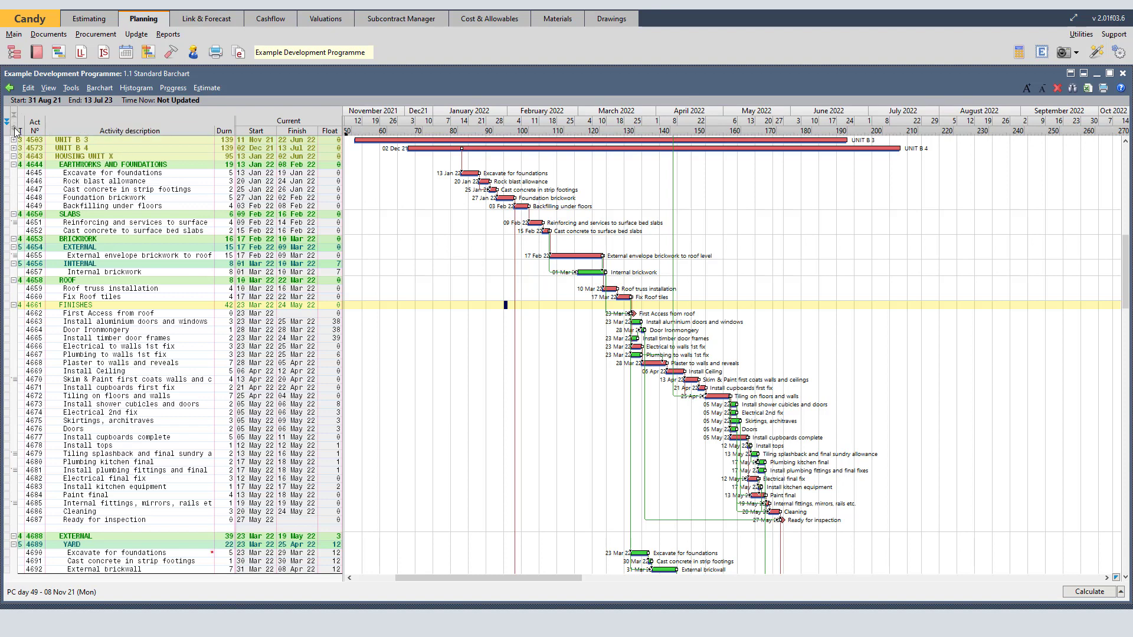
right_click(18, 128)
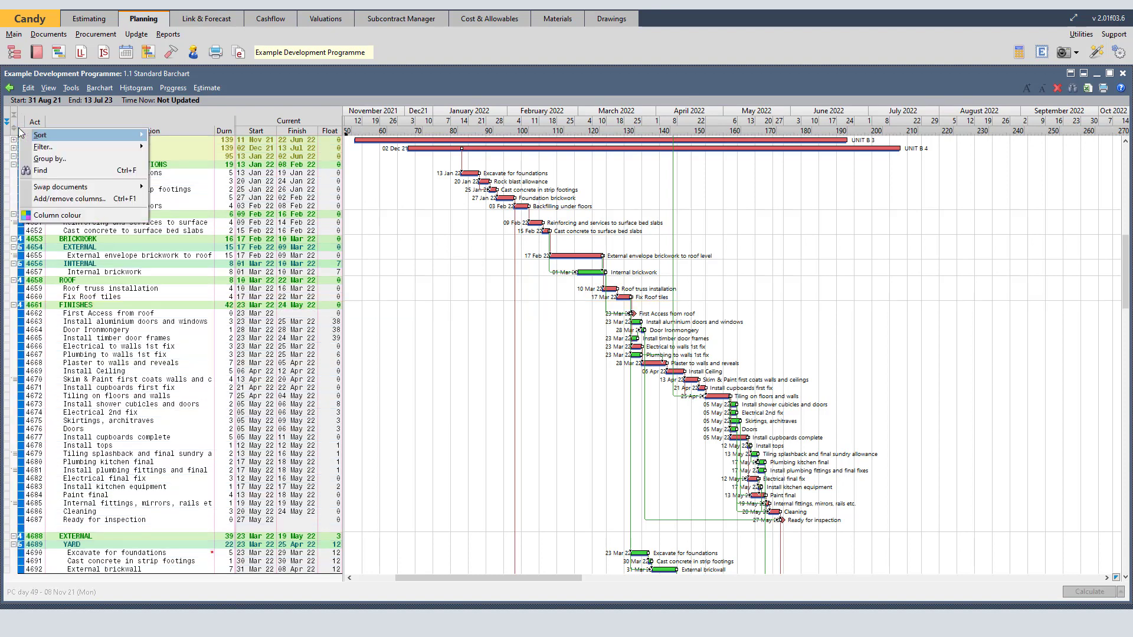
click(42, 147)
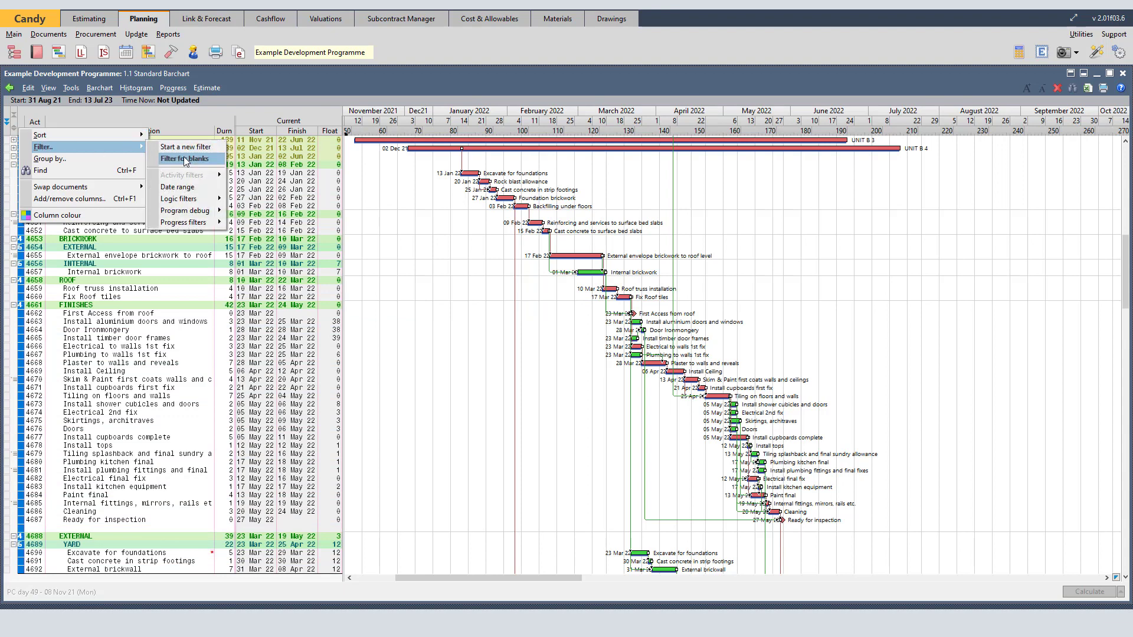
mouse_move(184, 146)
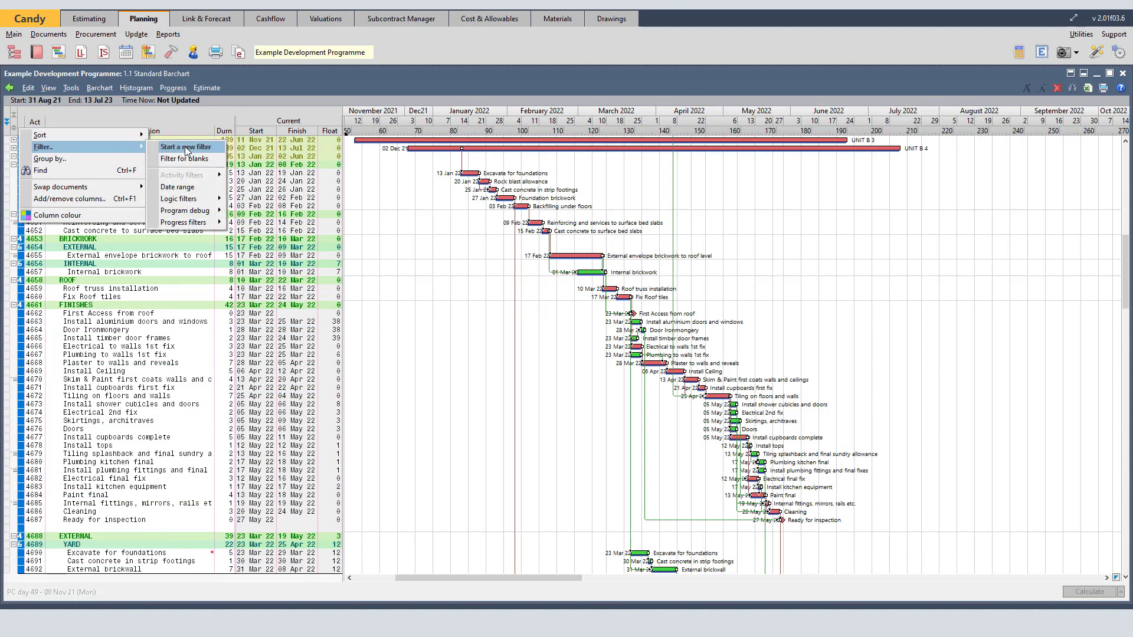
click(187, 147)
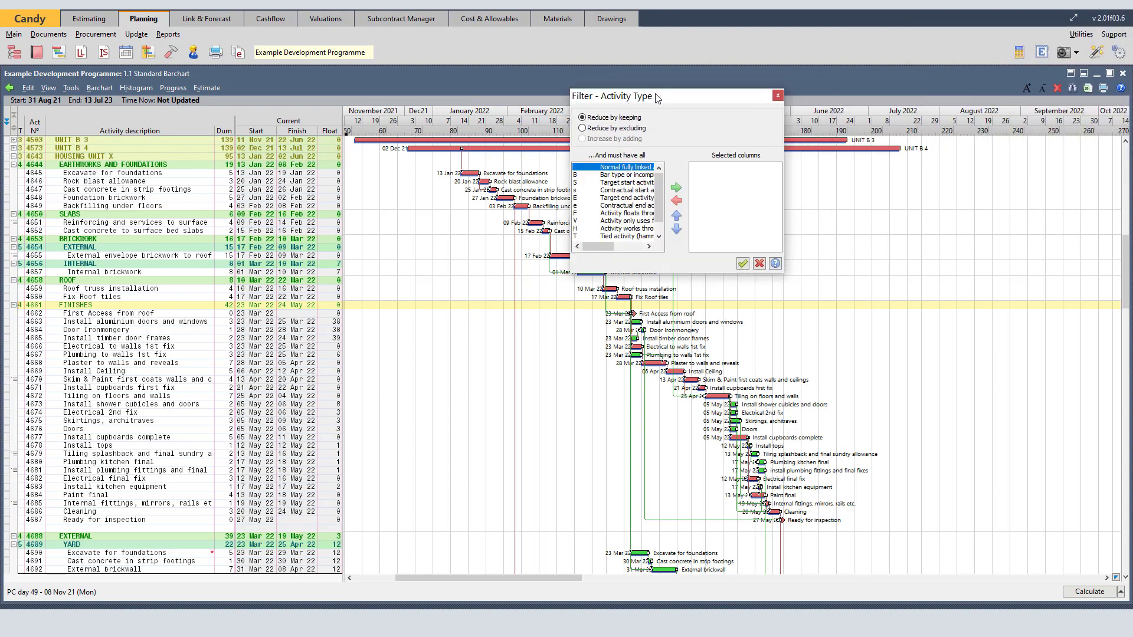
click(617, 175)
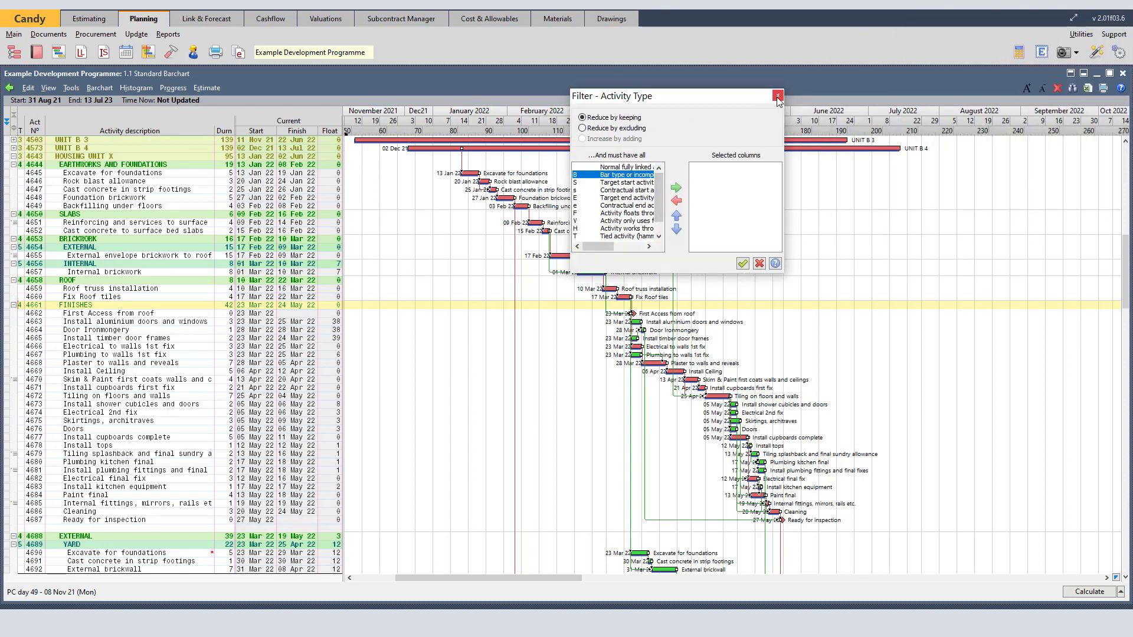
click(778, 96)
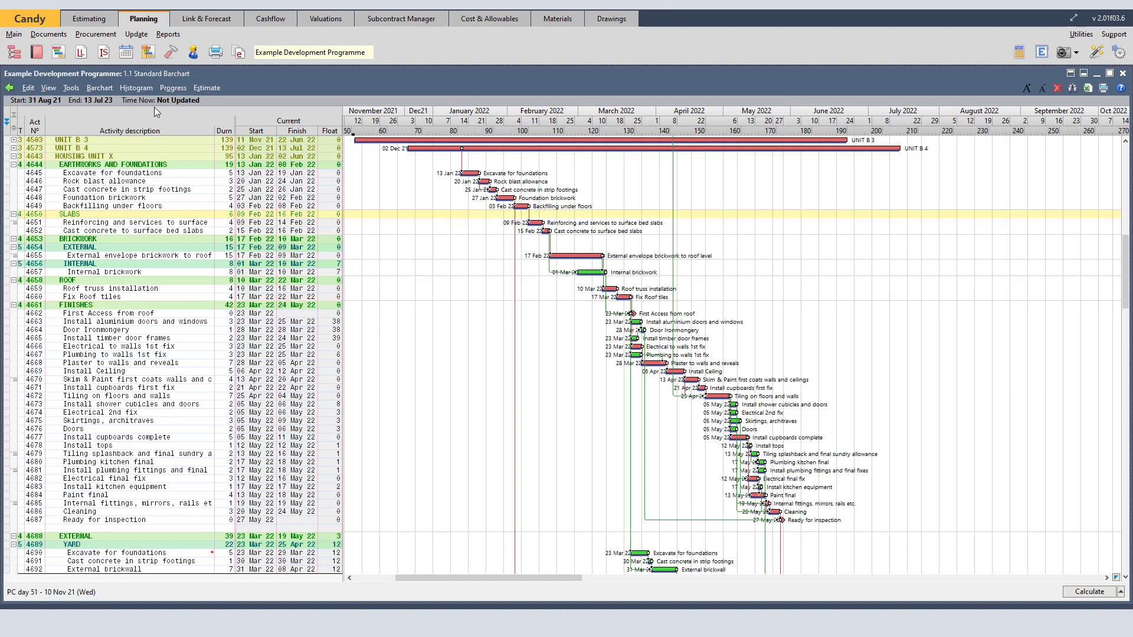
mouse_move(142, 156)
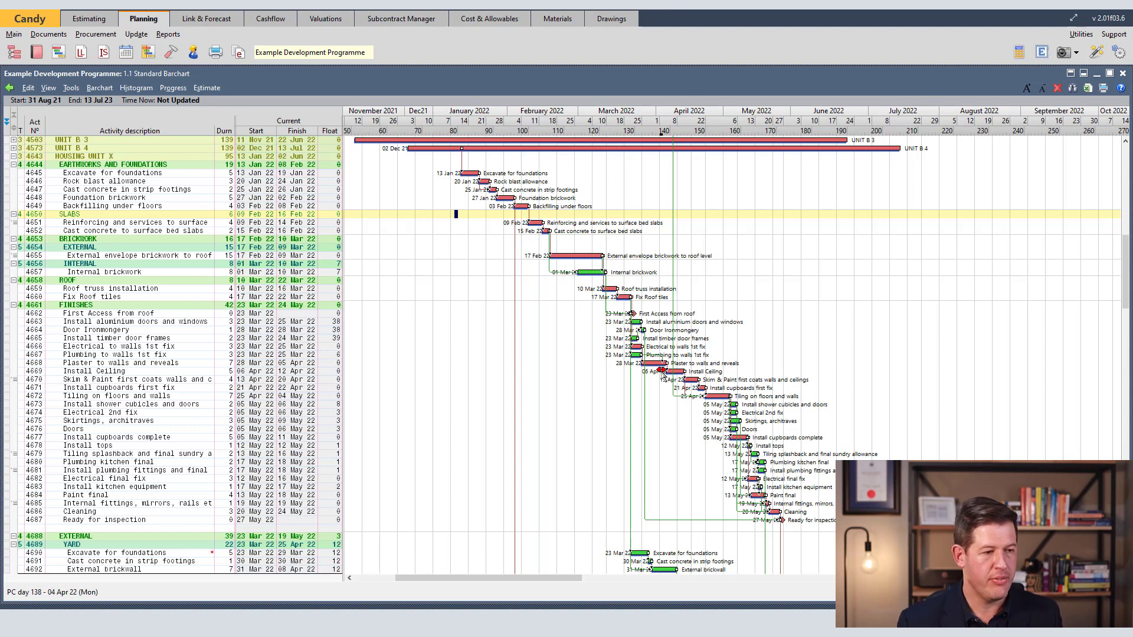
right_click(658, 363)
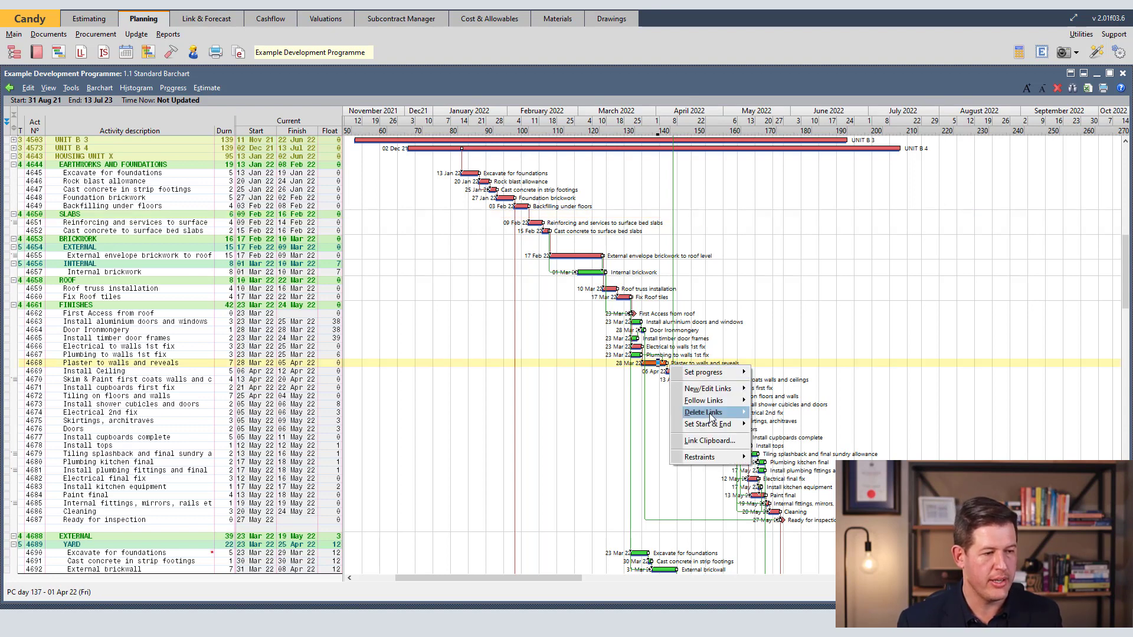
click(701, 411)
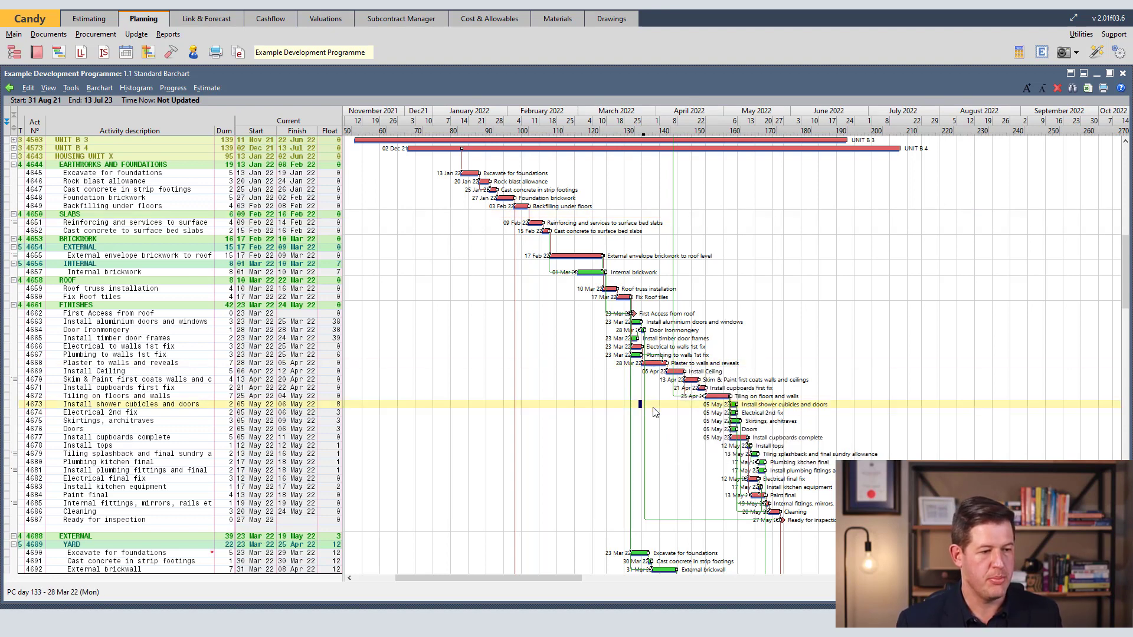
right_click(654, 371)
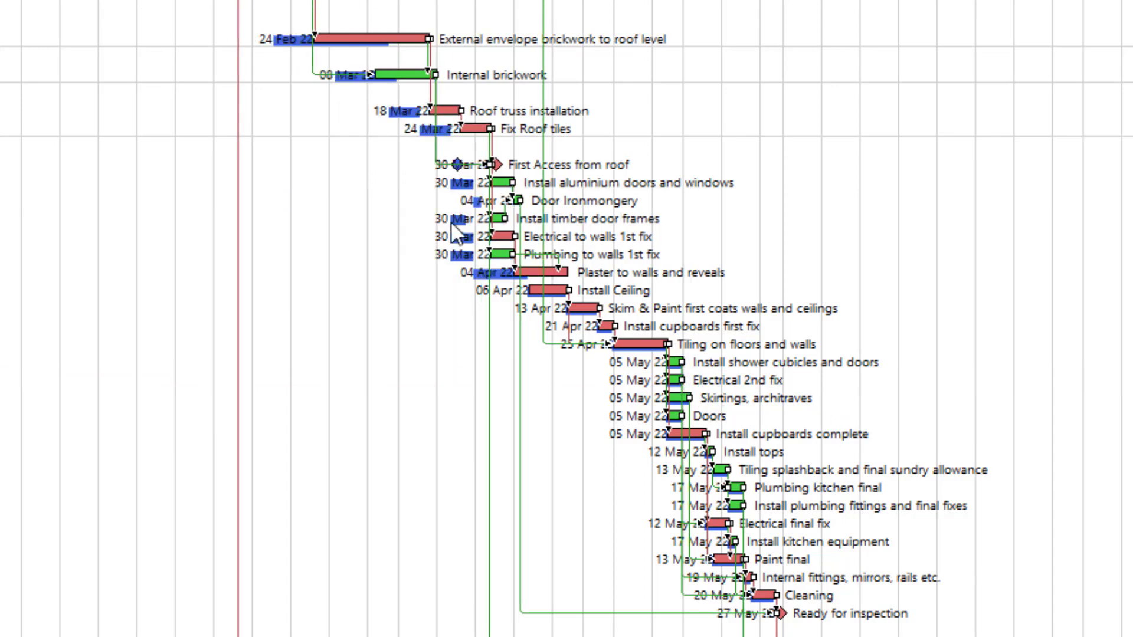
mouse_move(773, 459)
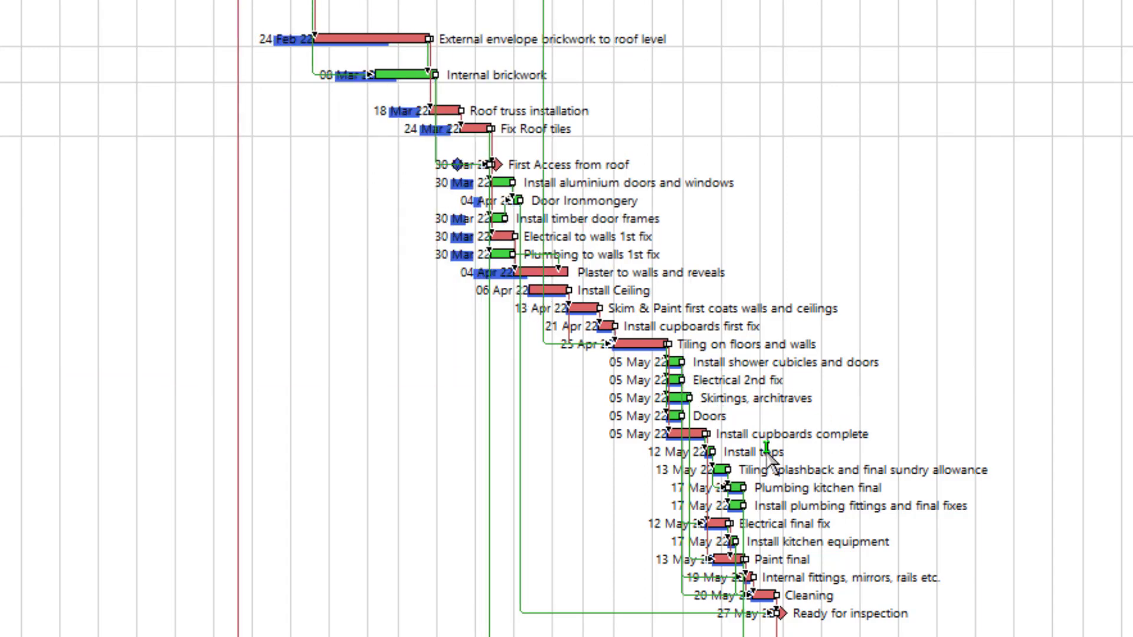
mouse_move(640, 419)
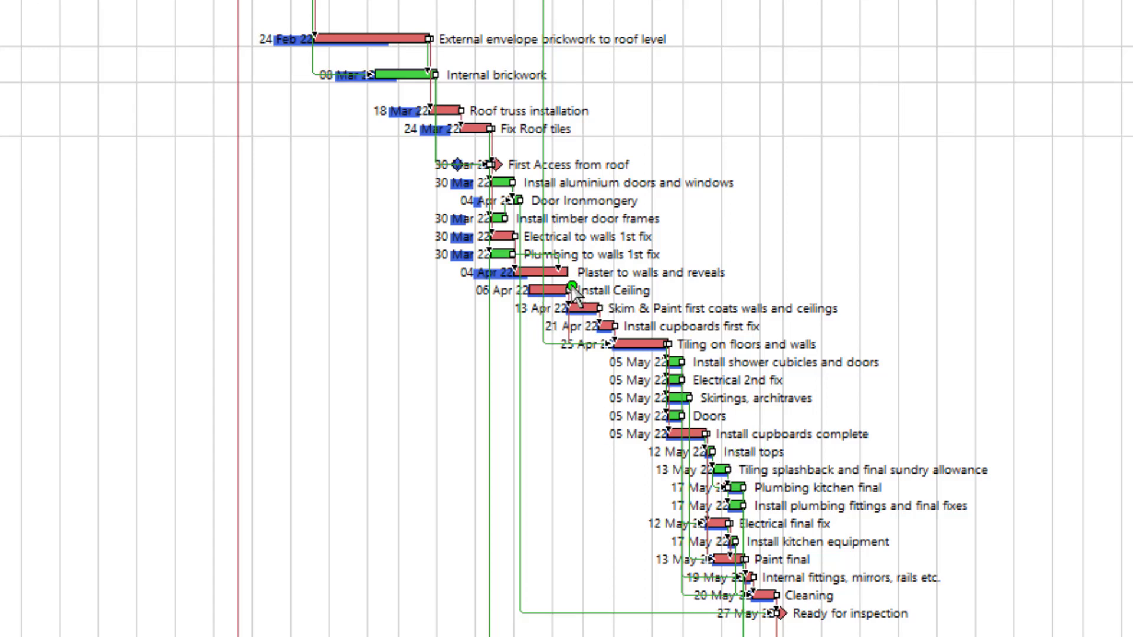
mouse_move(780, 618)
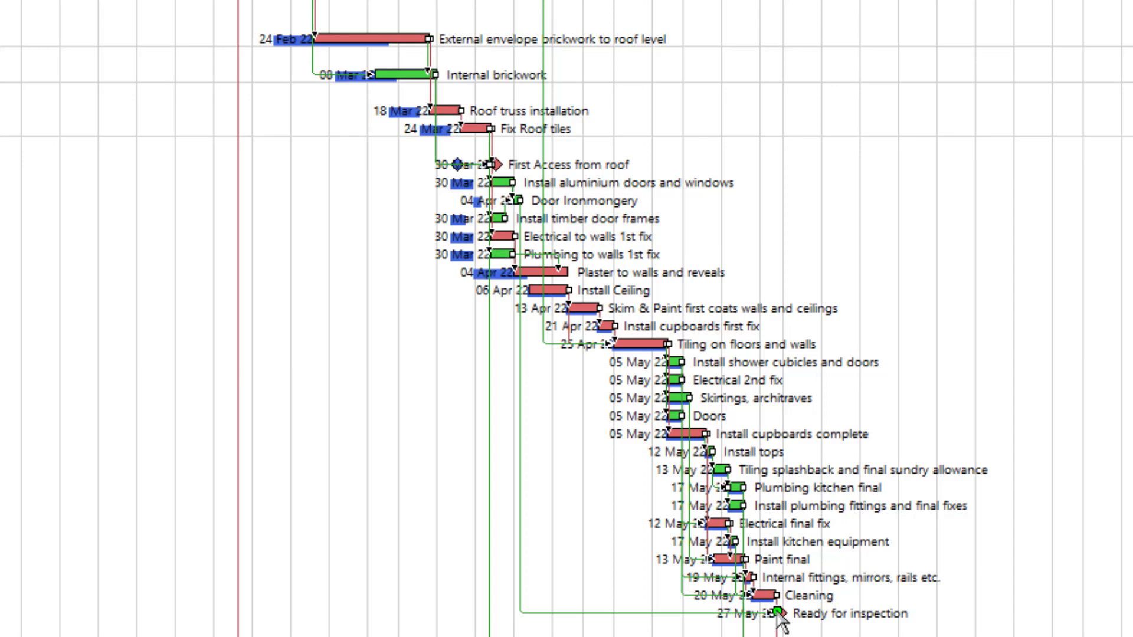
mouse_move(693, 560)
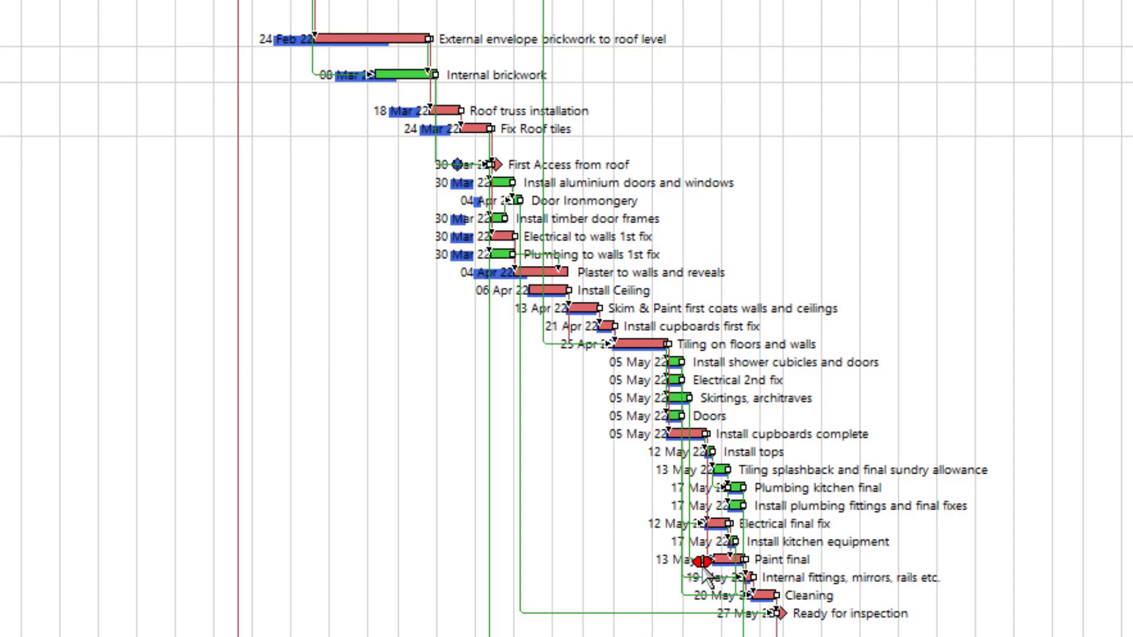
mouse_move(605, 245)
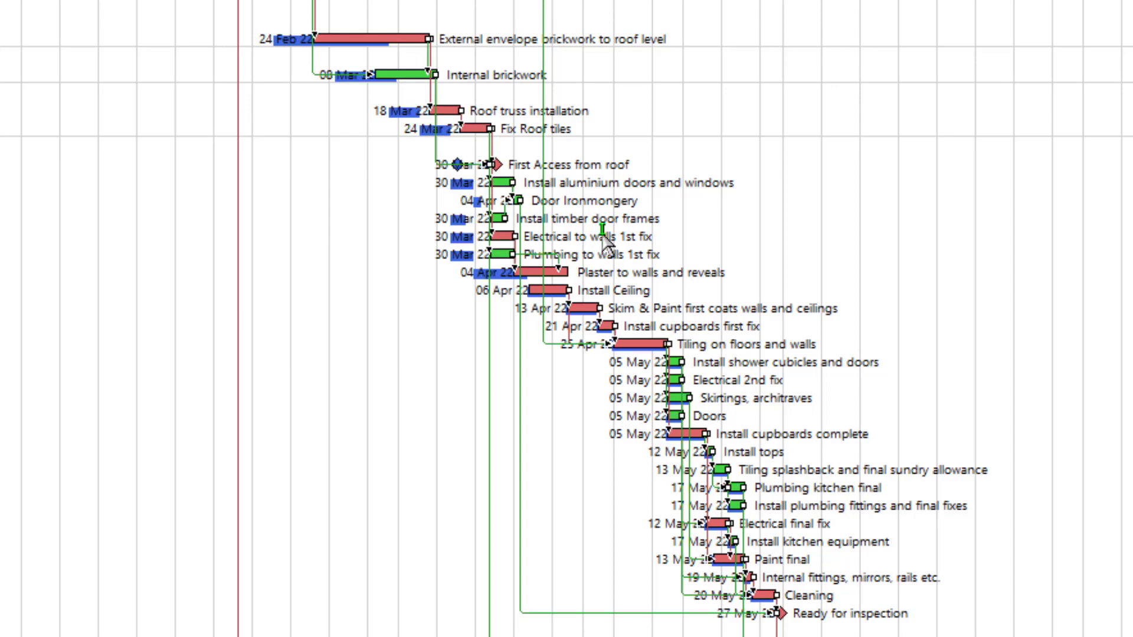
mouse_move(606, 246)
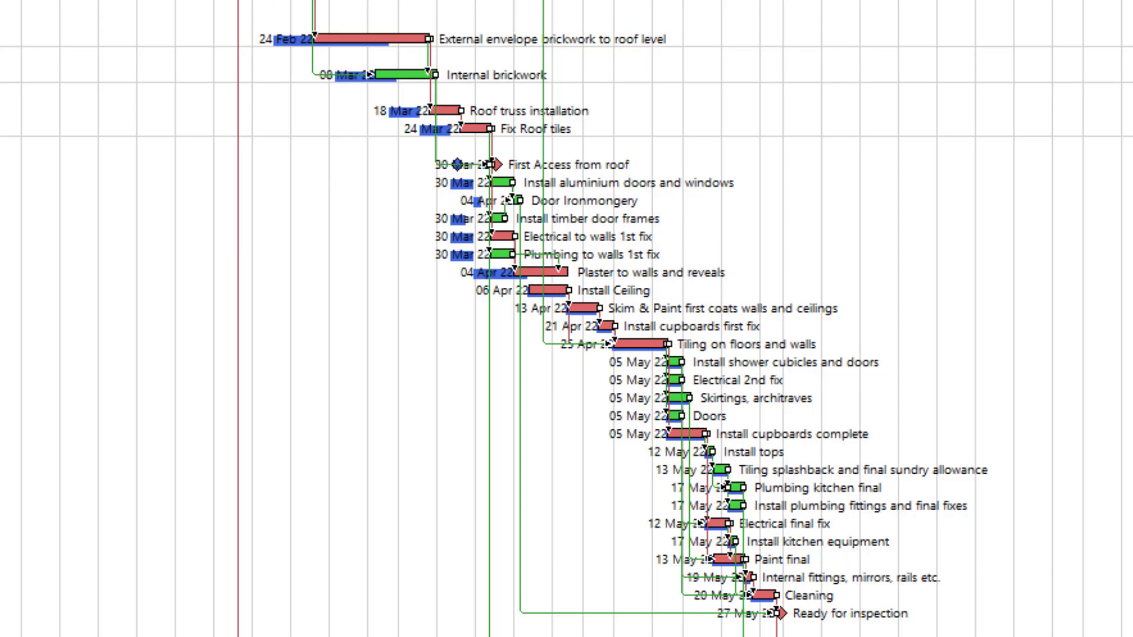
mouse_move(700, 296)
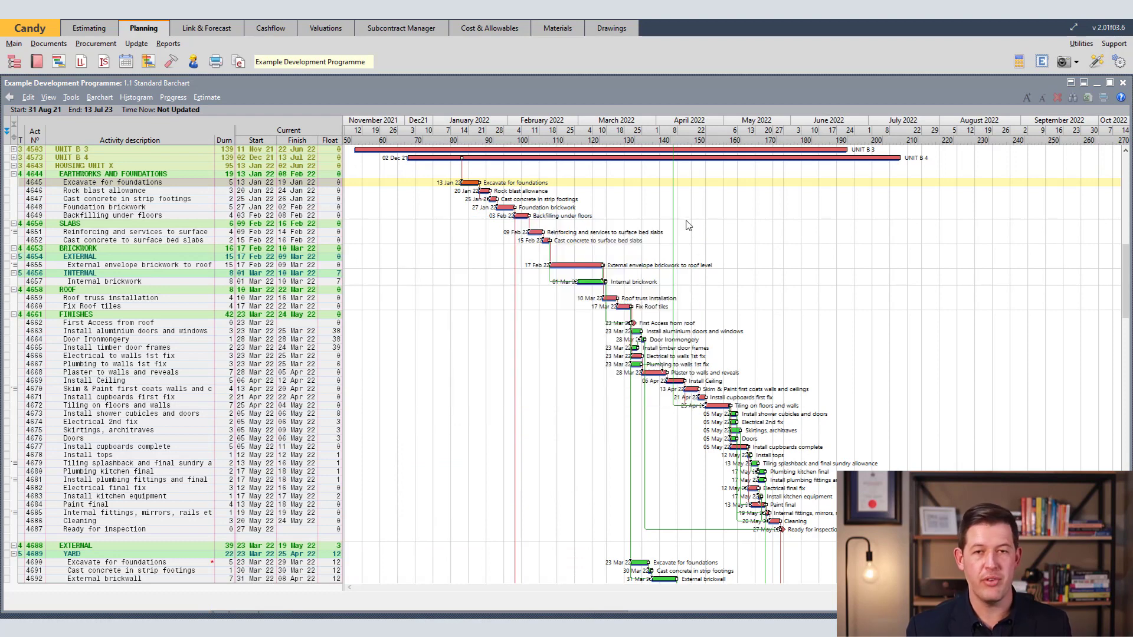
mouse_move(416, 238)
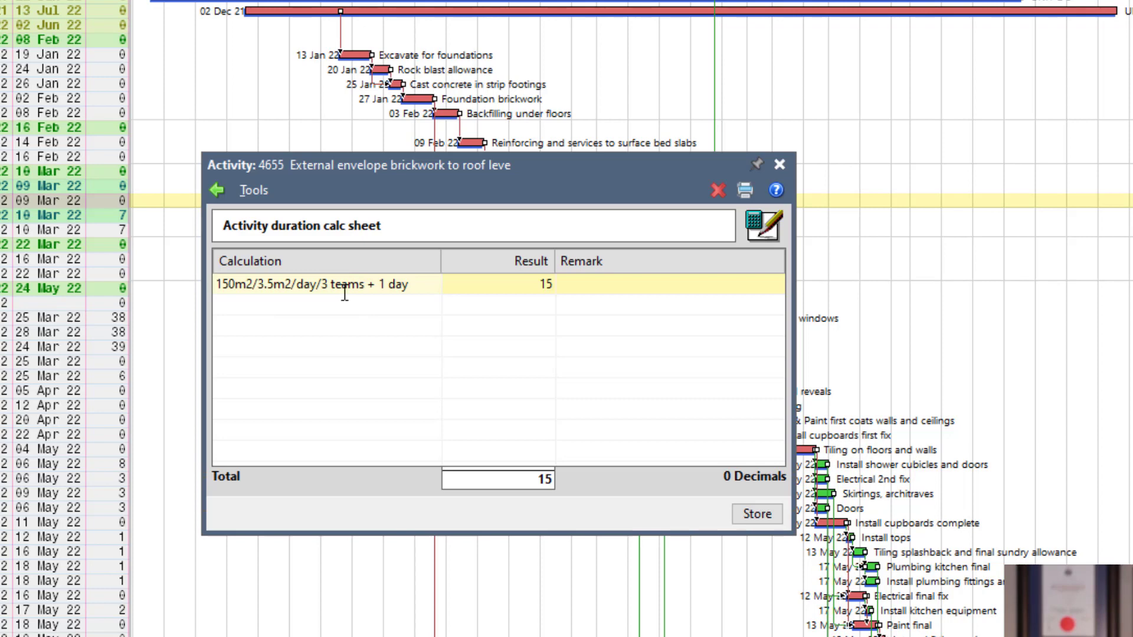
Review the brickwork formula: 150m2/3.5m2/day/3 teams + 1 day, totalling 15 days.
click(217, 284)
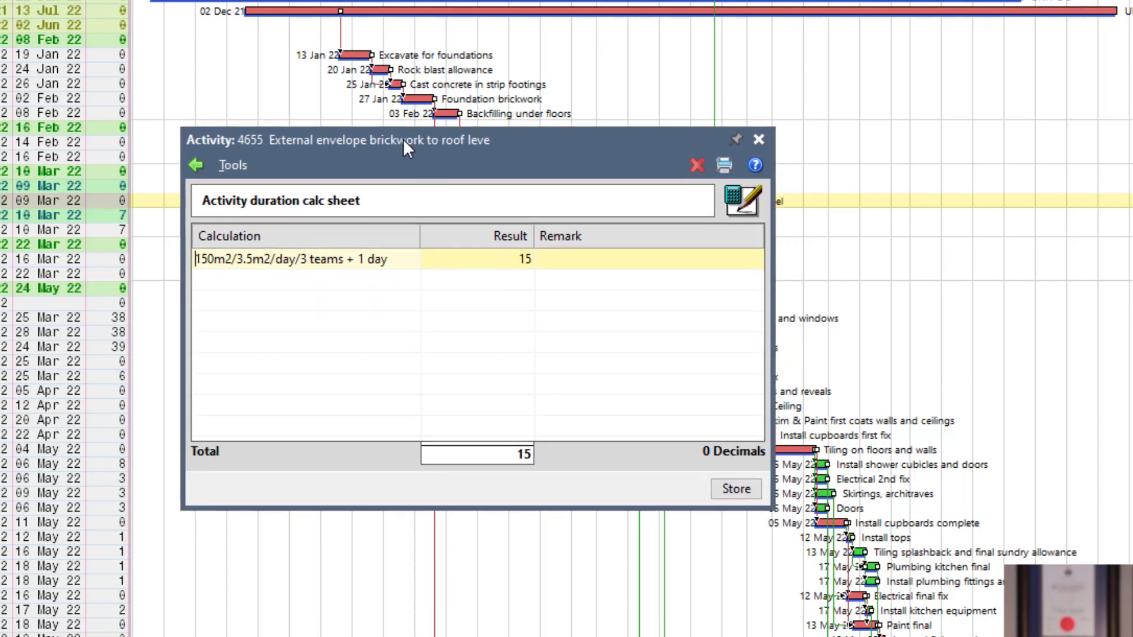
mouse_move(416, 201)
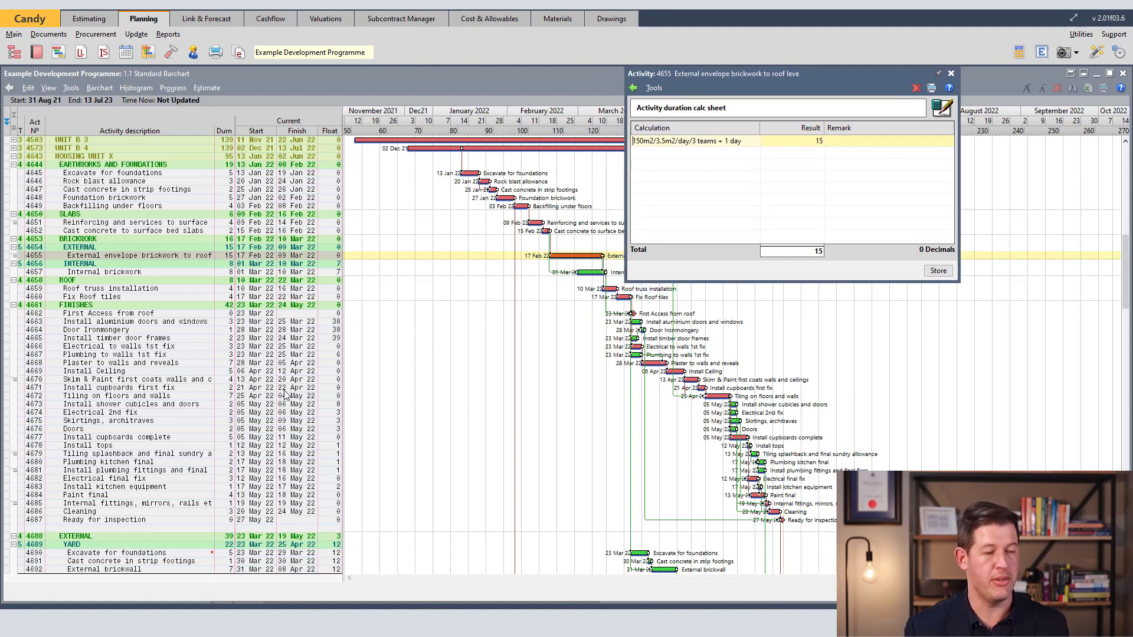
mouse_move(281, 407)
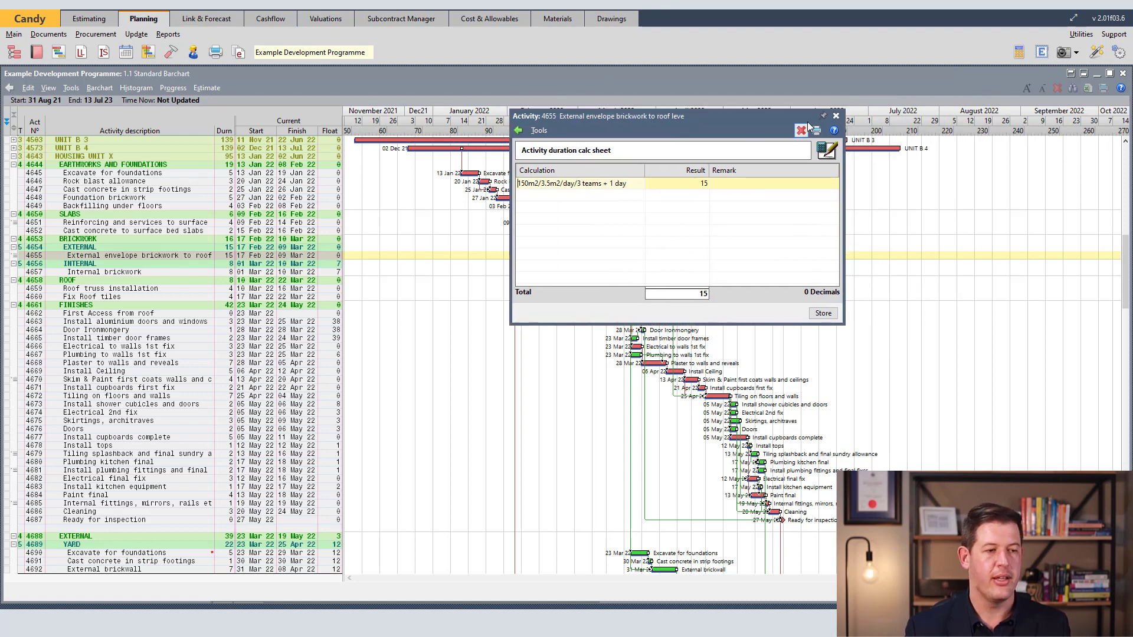
mouse_move(836, 117)
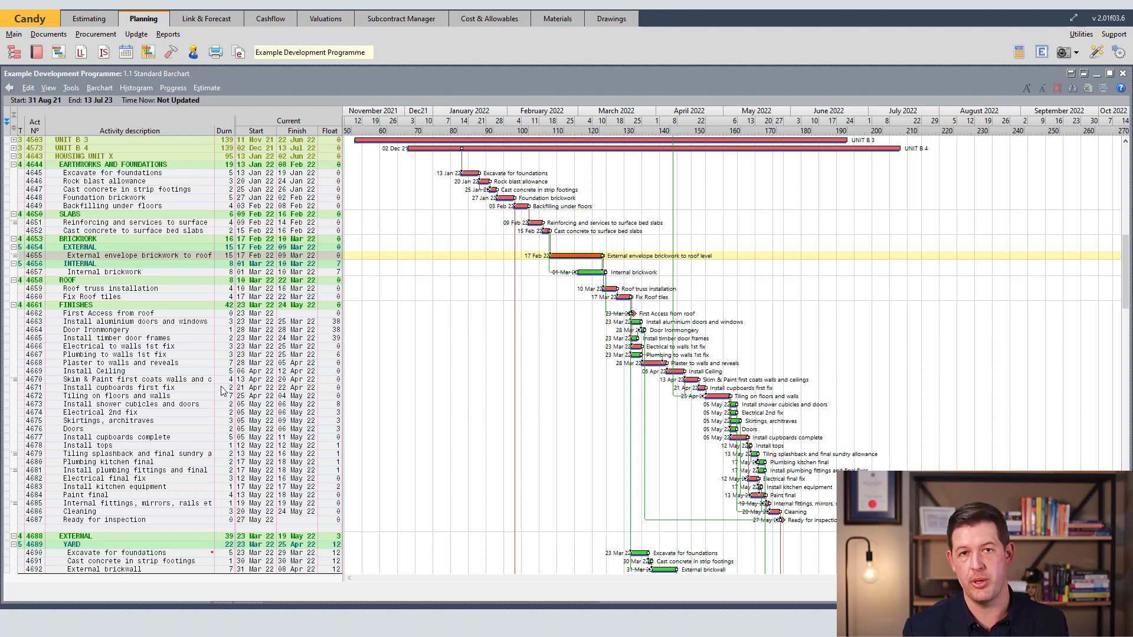
mouse_move(203, 345)
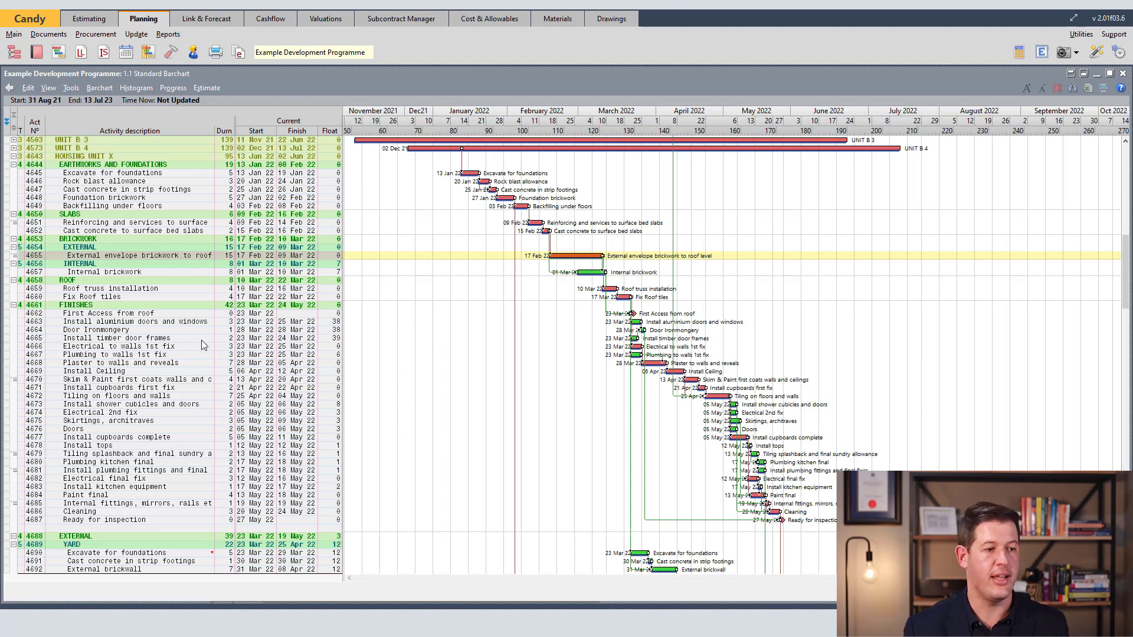
mouse_move(204, 288)
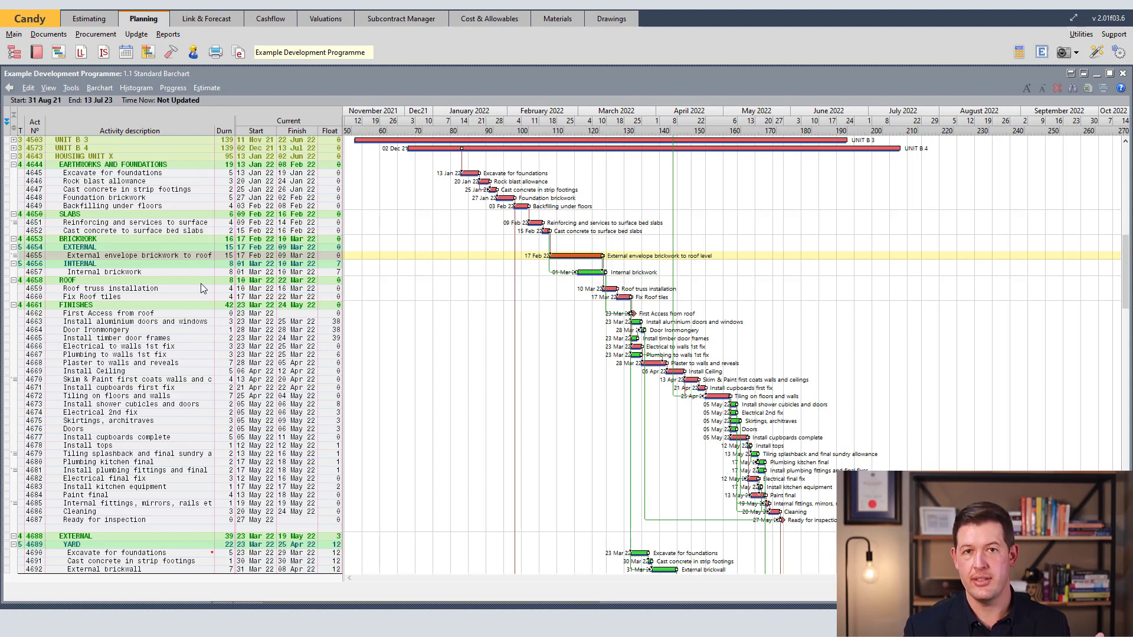
mouse_move(965, 270)
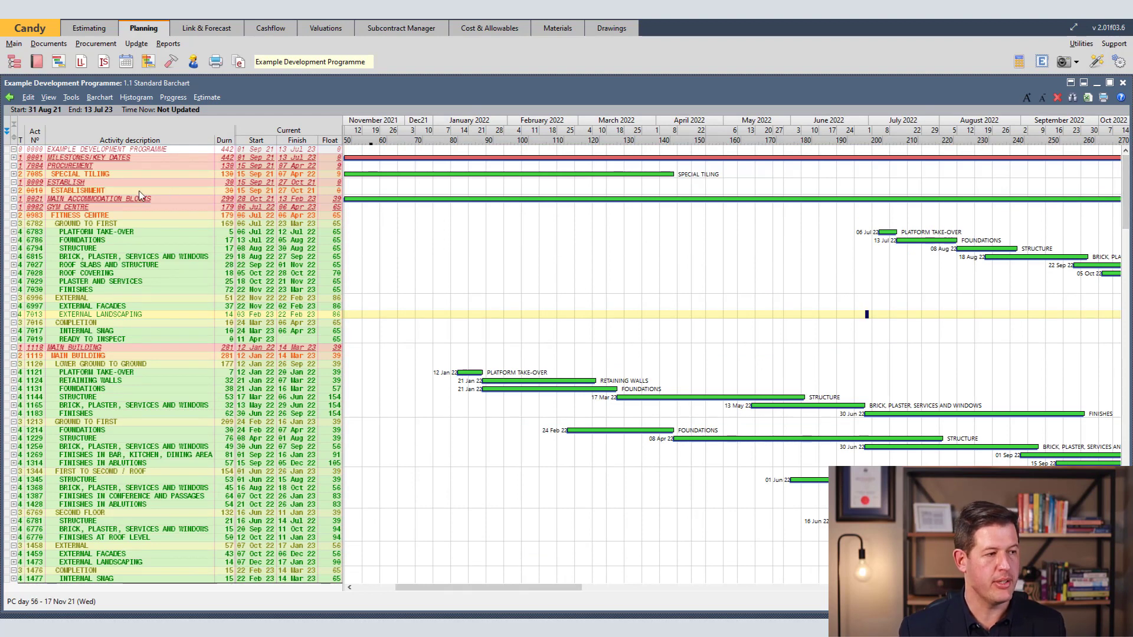
click(15, 173)
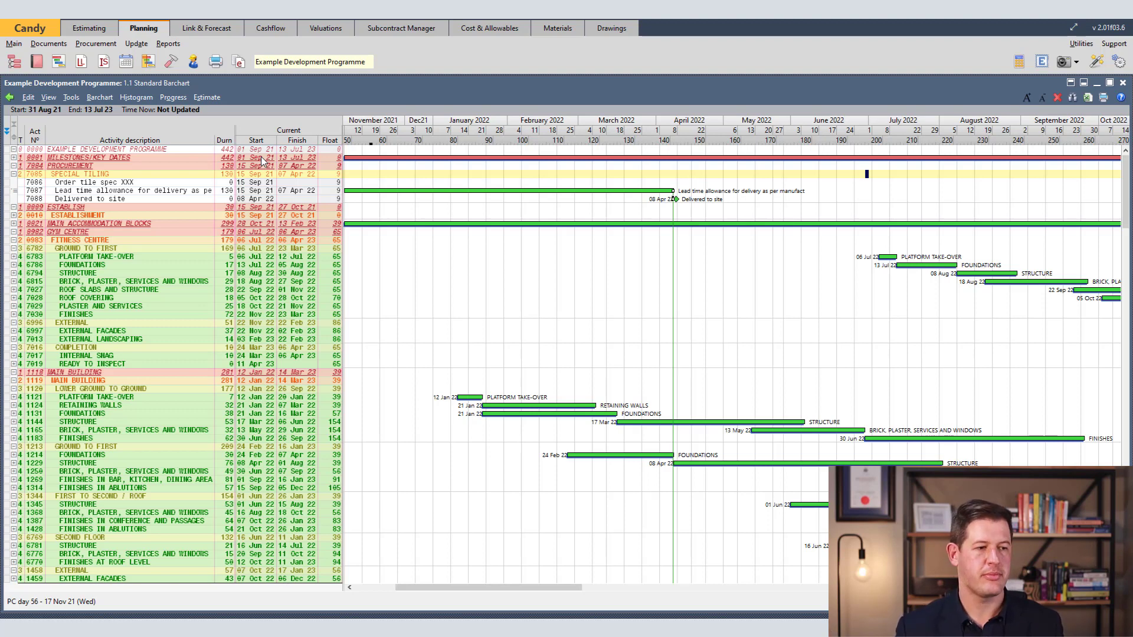
mouse_move(306, 215)
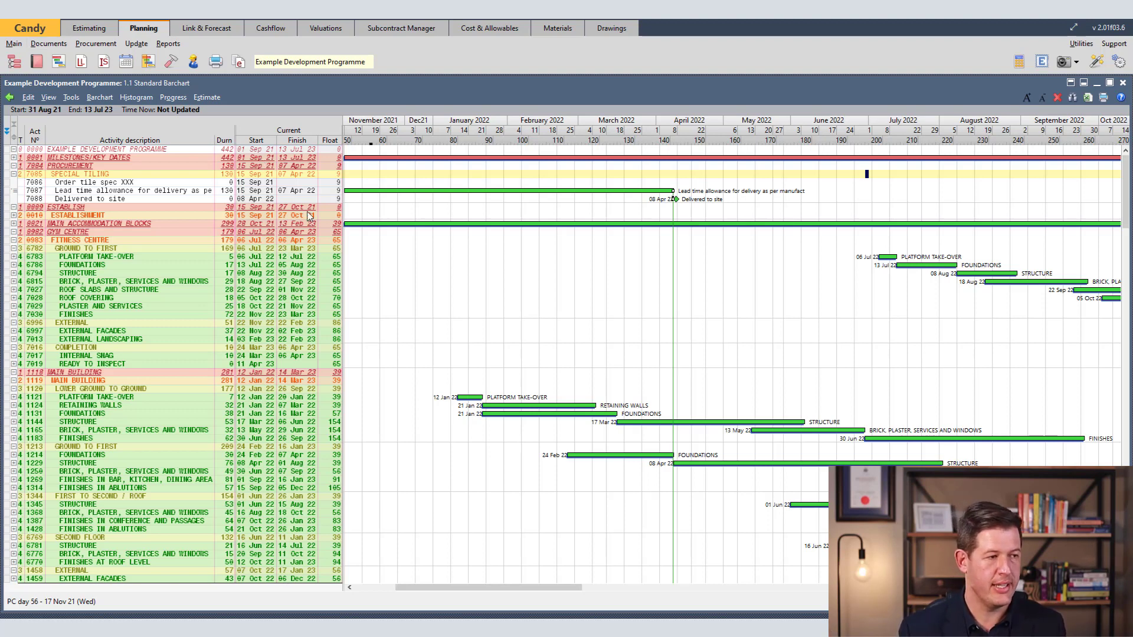
mouse_move(715, 188)
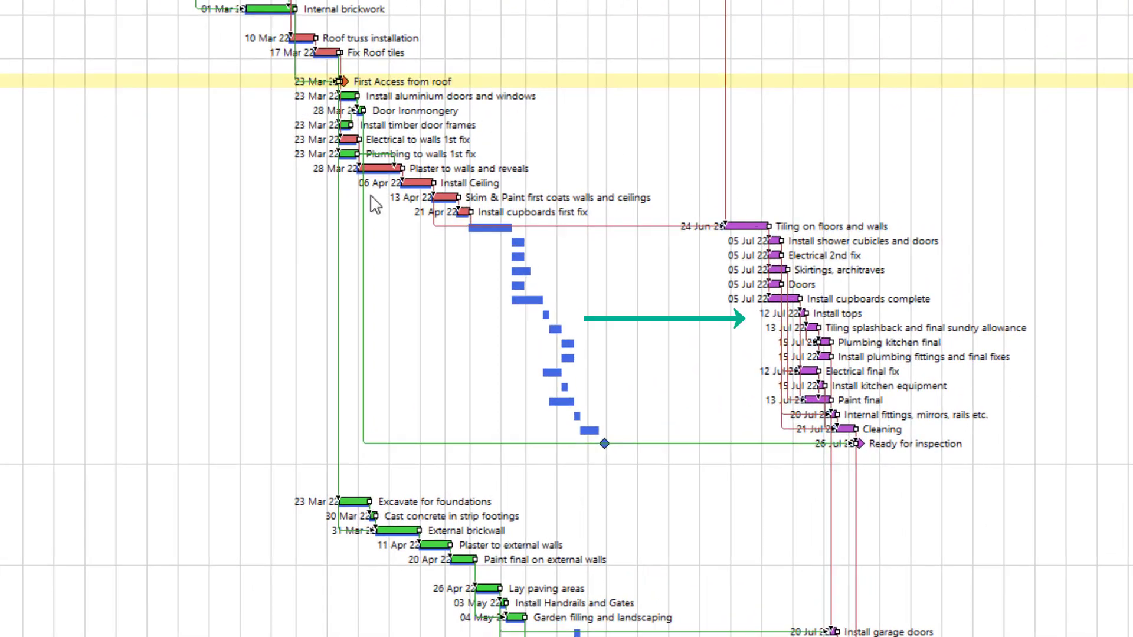
mouse_move(937, 444)
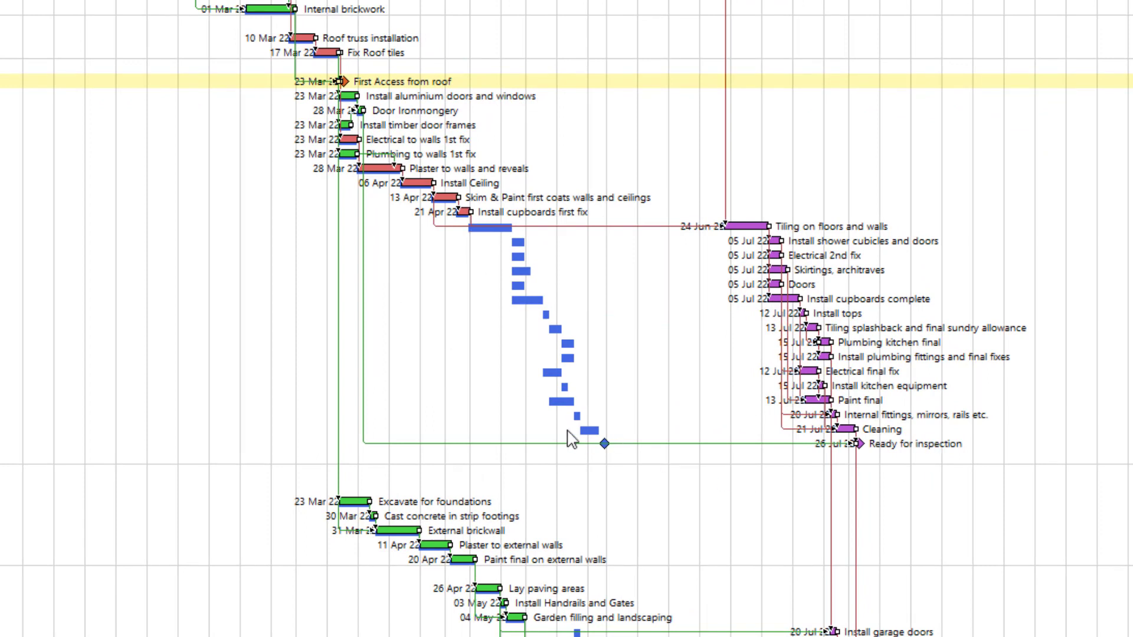
scroll(down, 3)
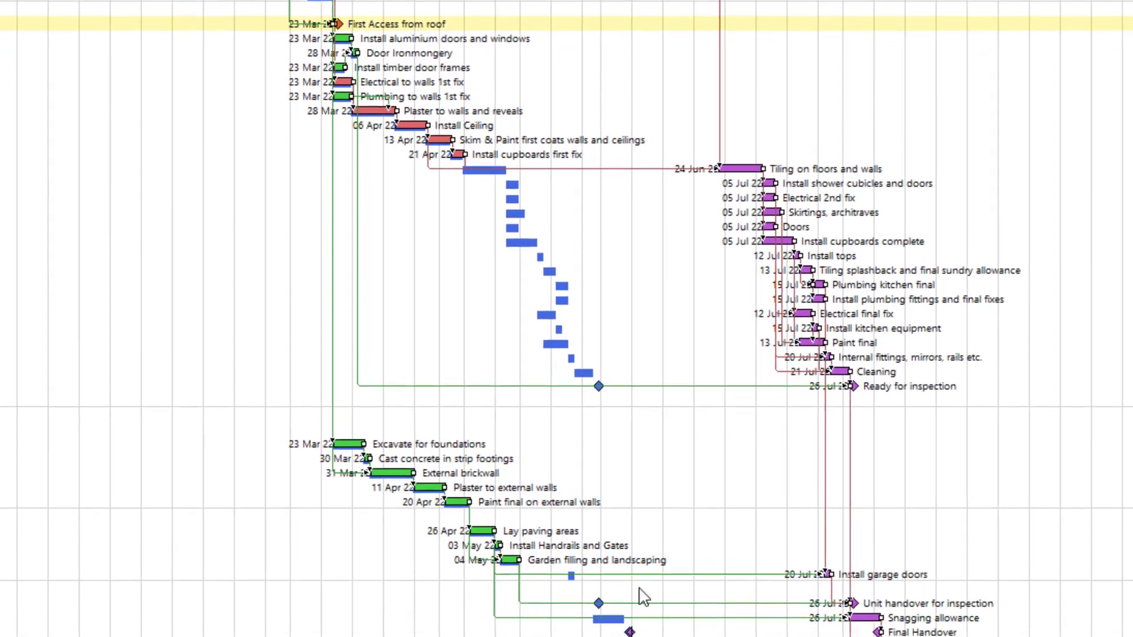
scroll(down, 3)
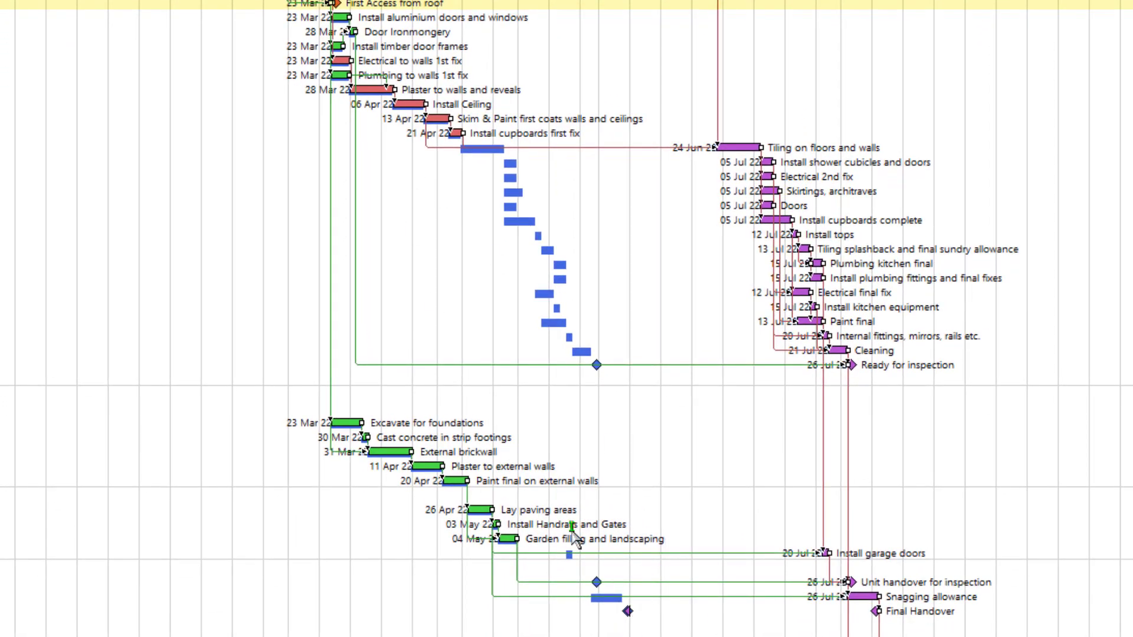
mouse_move(849, 445)
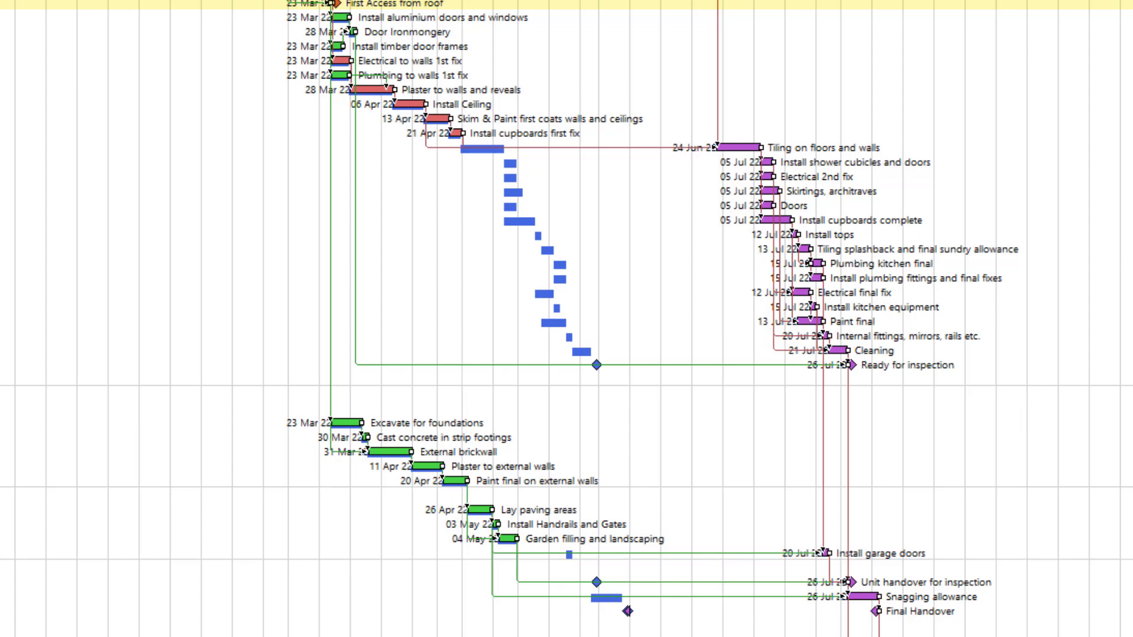
mouse_move(838, 209)
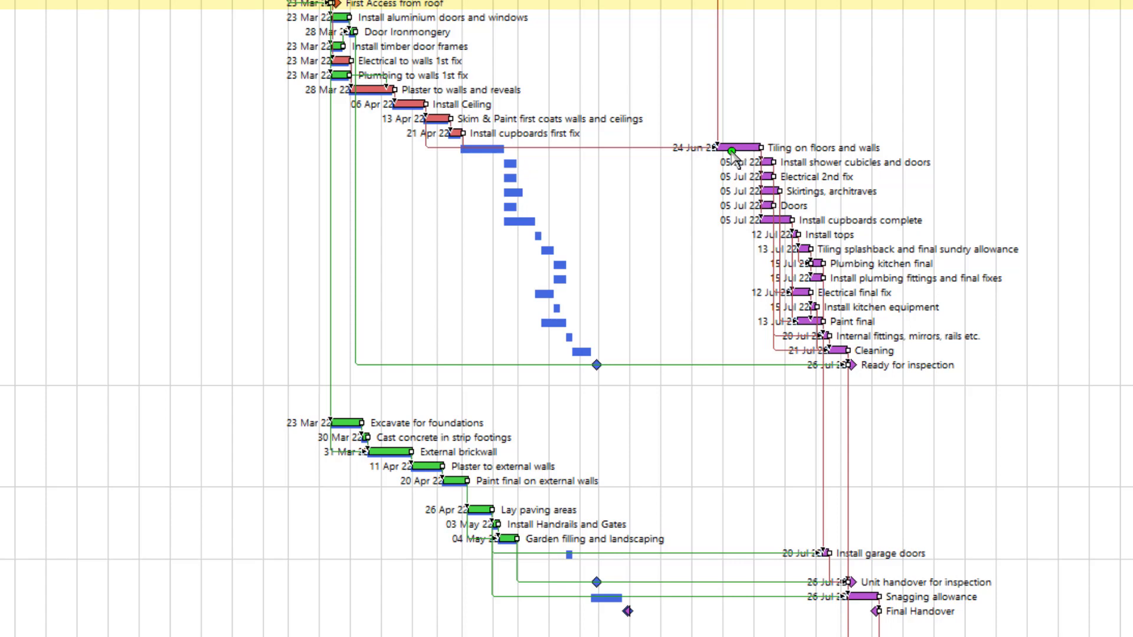
mouse_move(777, 224)
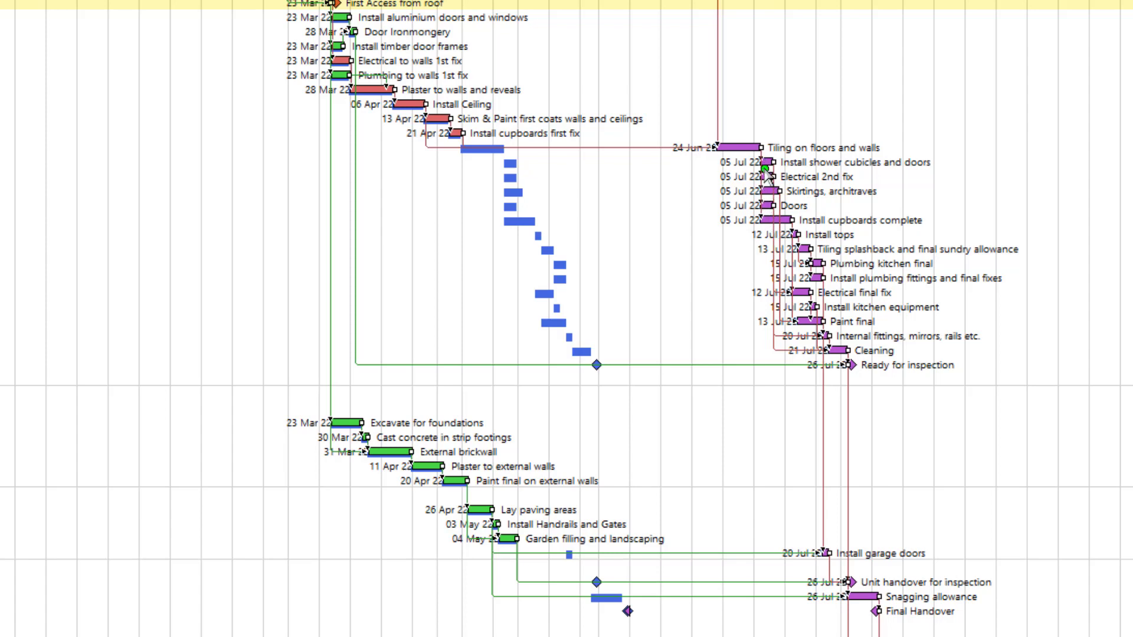
mouse_move(674, 228)
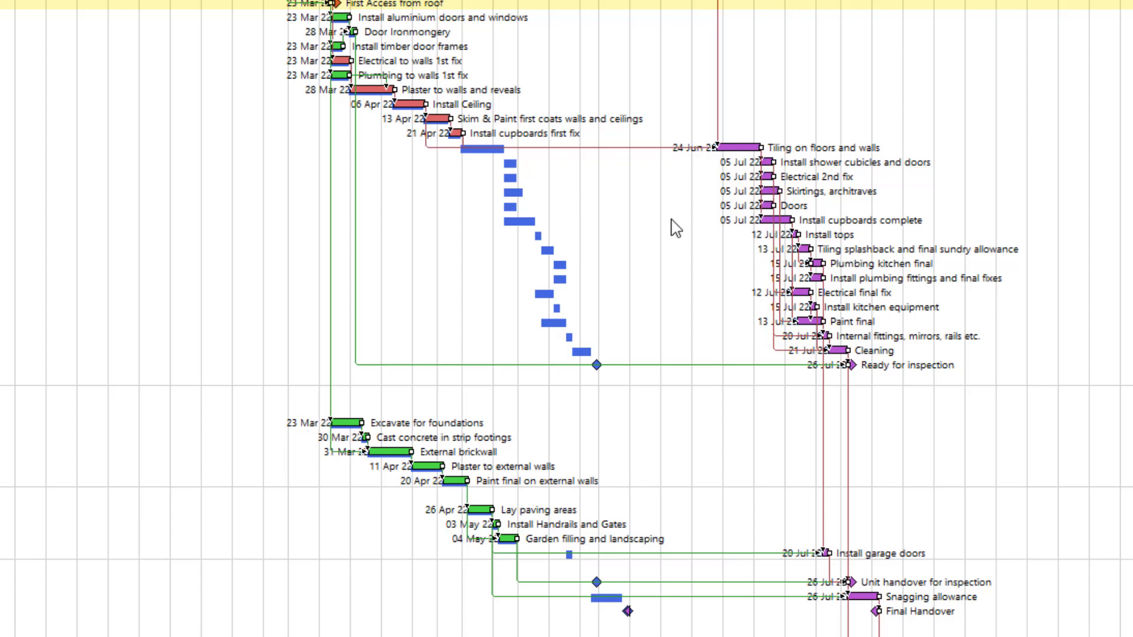
mouse_move(516, 182)
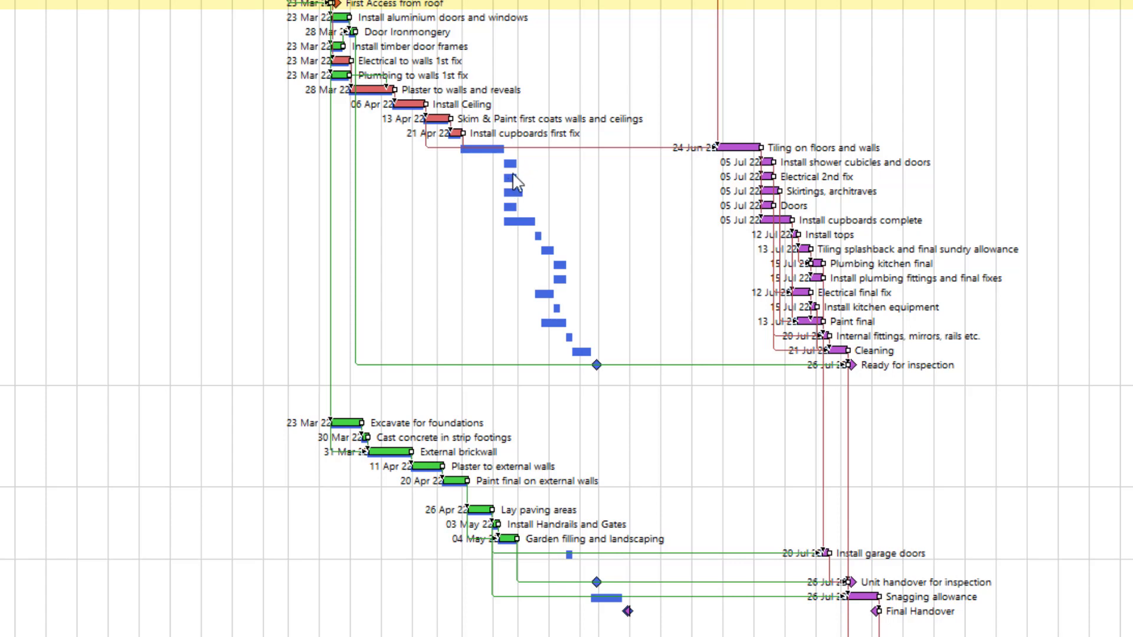
mouse_move(576, 187)
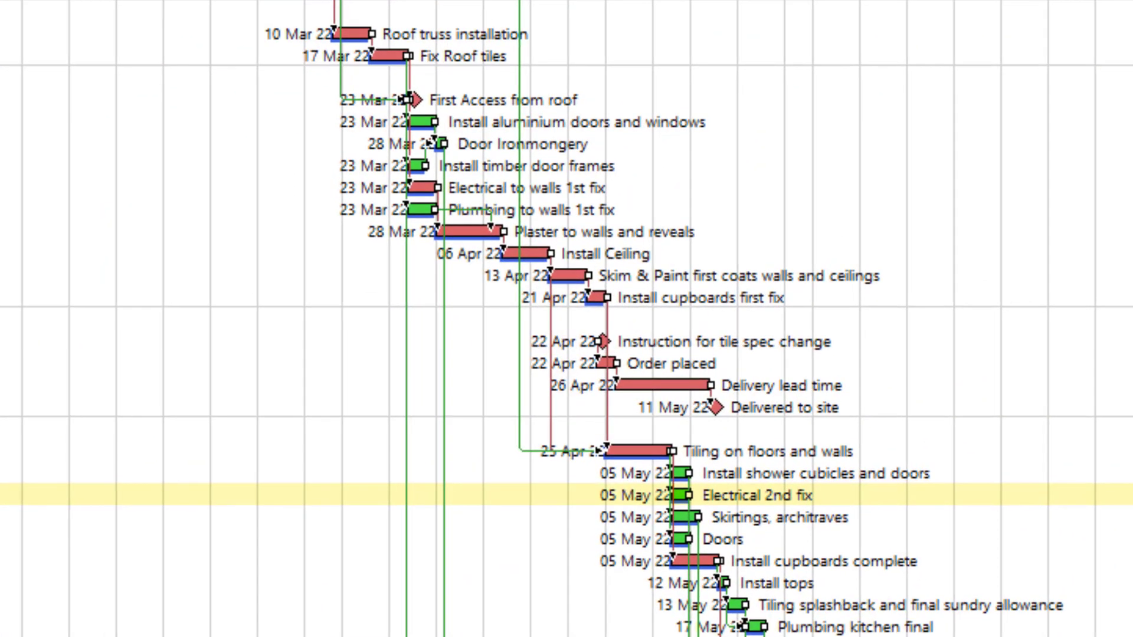
mouse_move(570, 351)
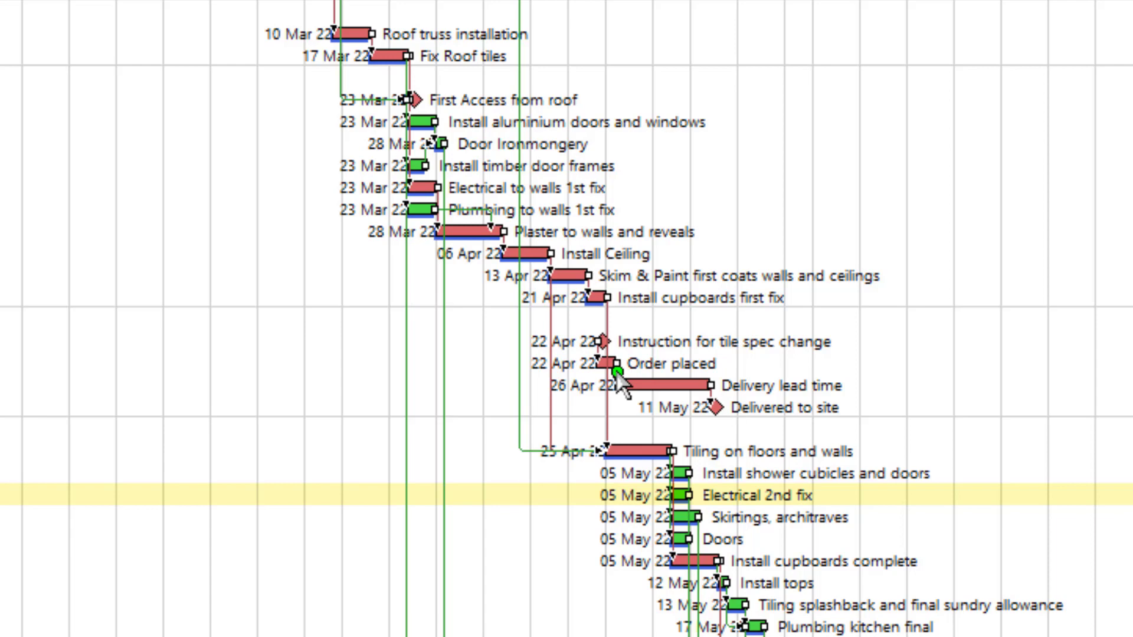
mouse_move(607, 353)
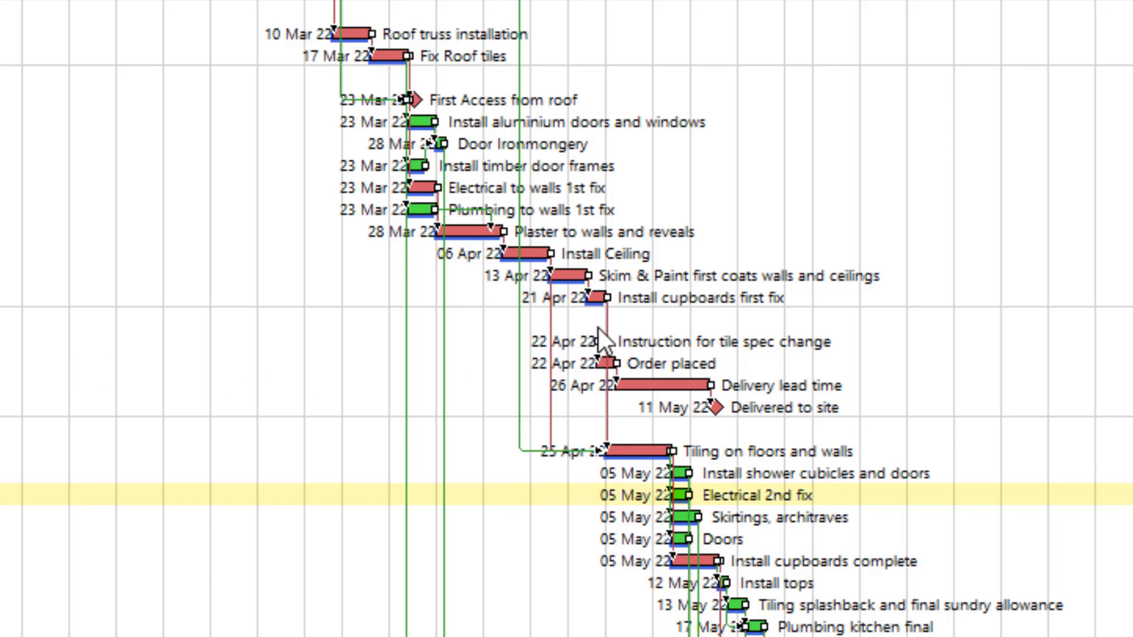
mouse_move(625, 368)
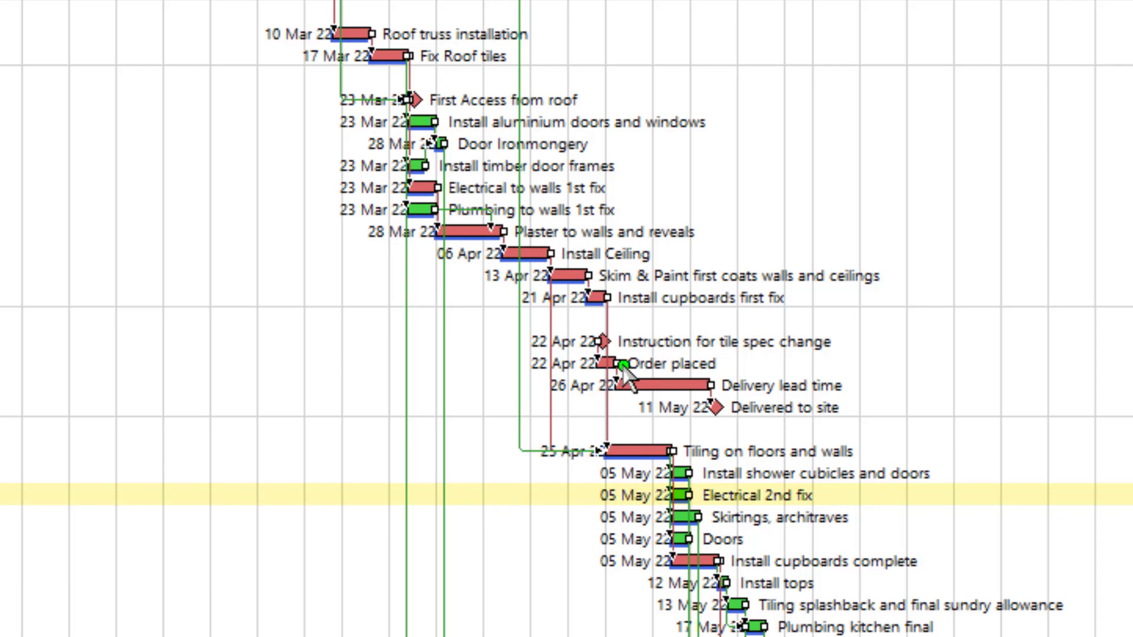
mouse_move(670, 389)
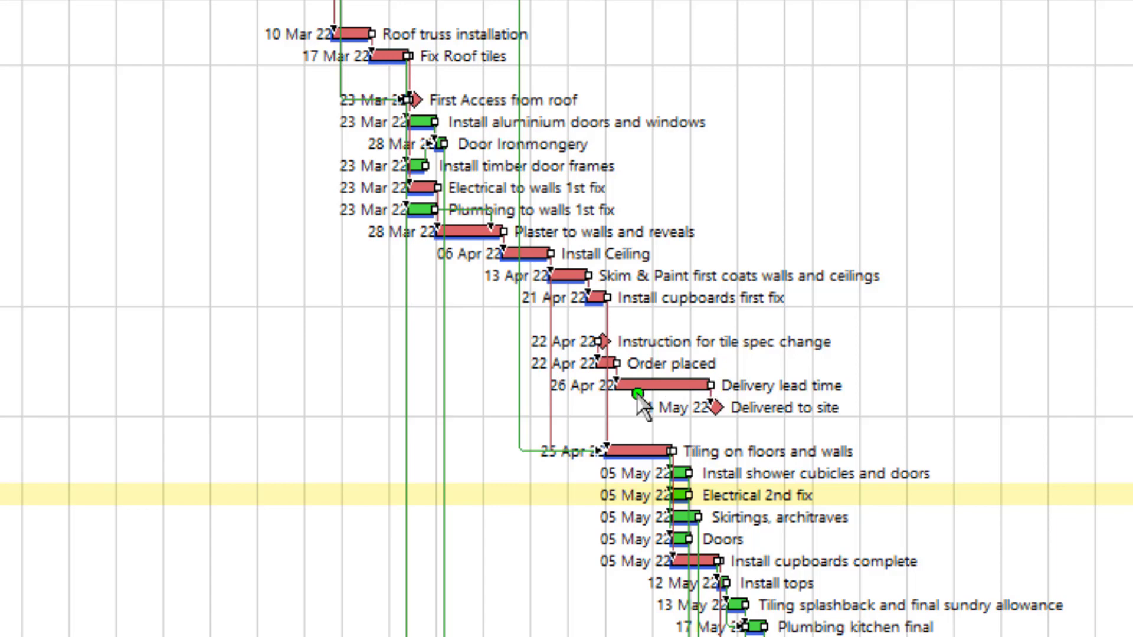
Draw a link line between the tile delivery fragment activities toward tiling.
drag(668, 407, 730, 407)
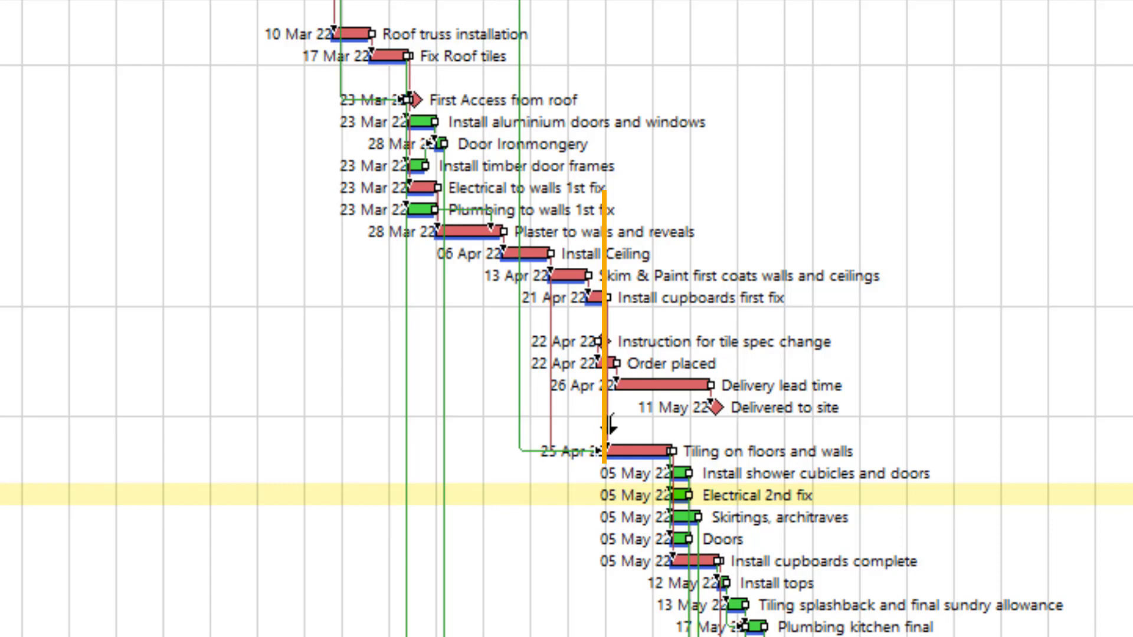
mouse_move(599, 457)
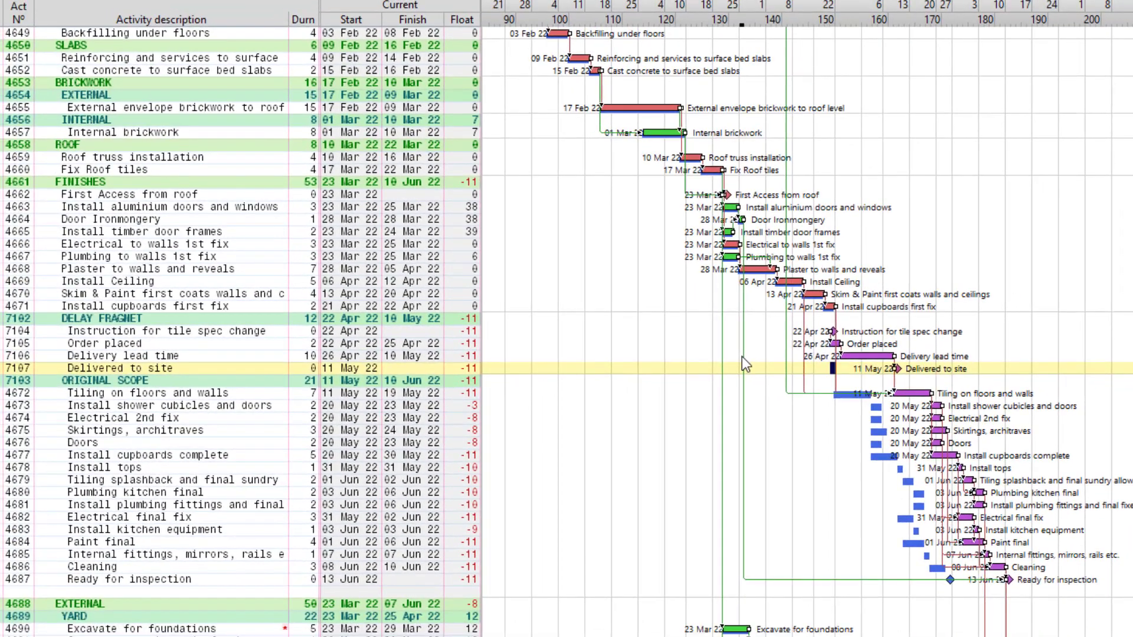
mouse_move(872, 338)
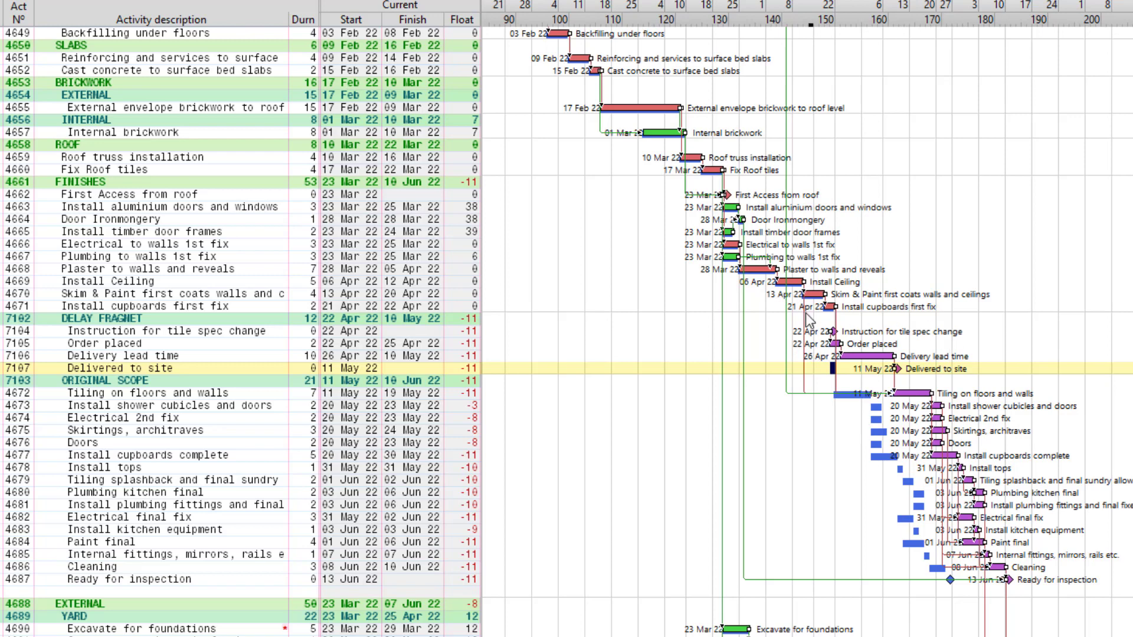
mouse_move(786, 318)
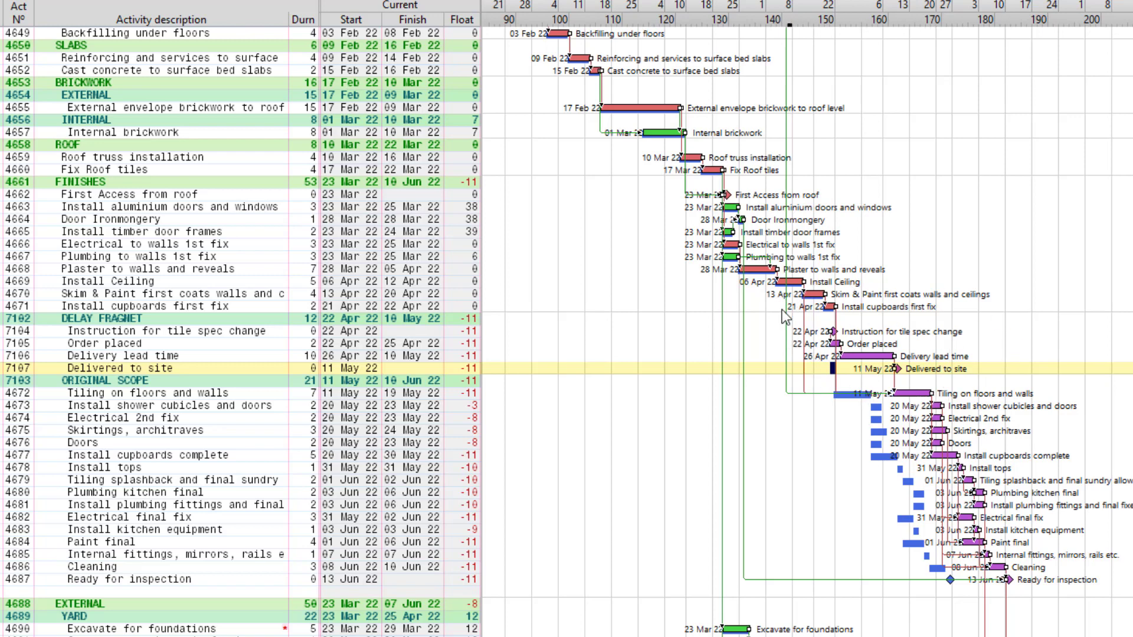
mouse_move(947, 346)
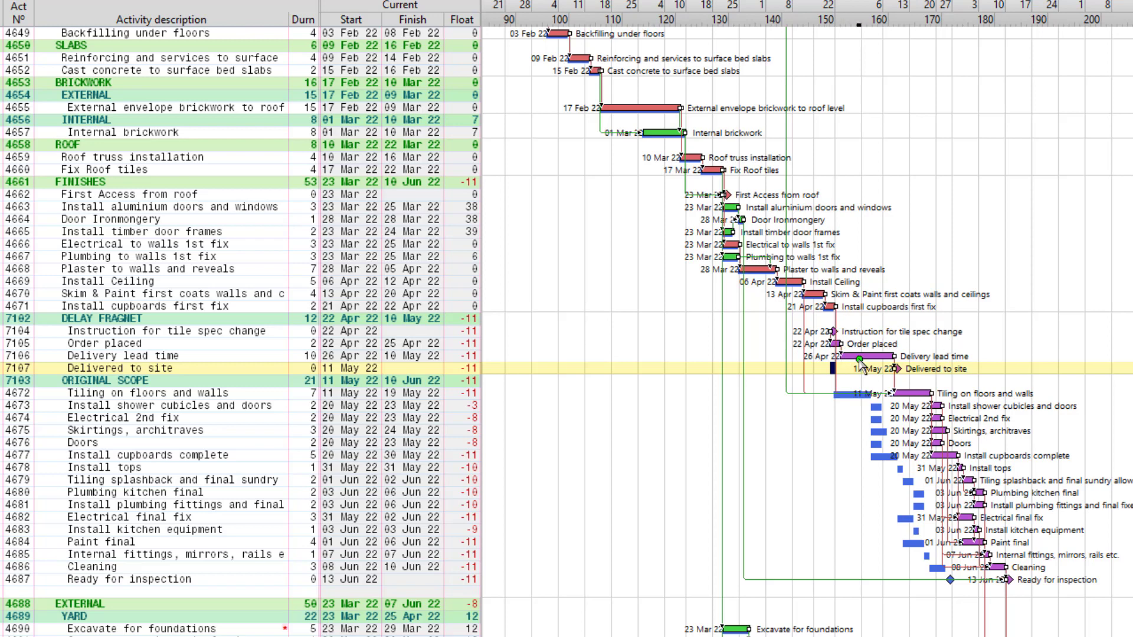
mouse_move(906, 380)
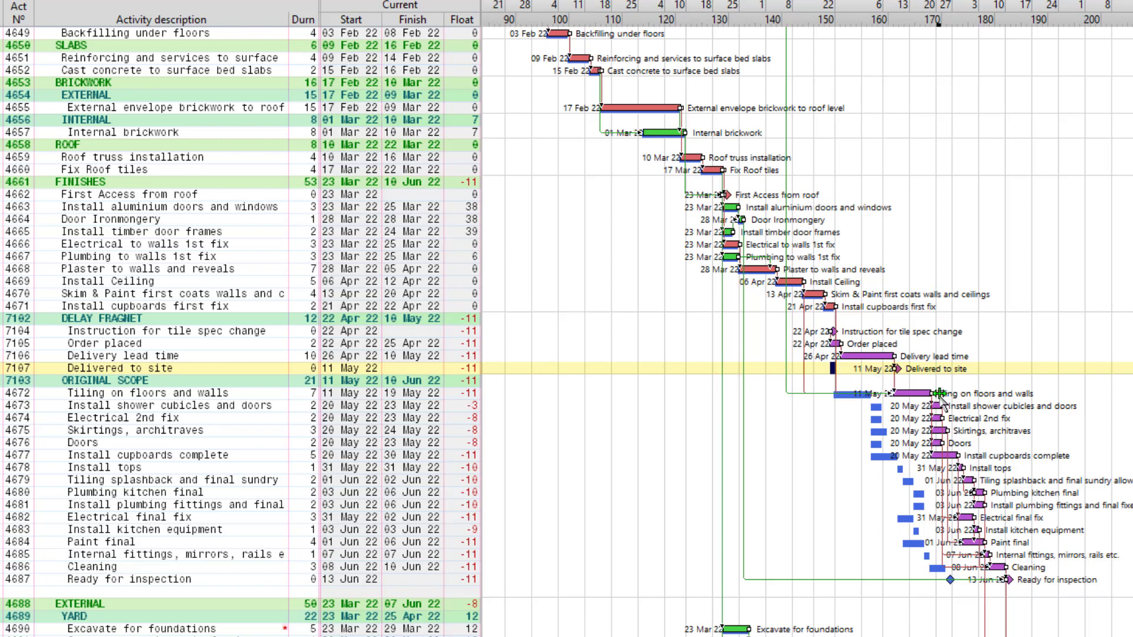
mouse_move(914, 544)
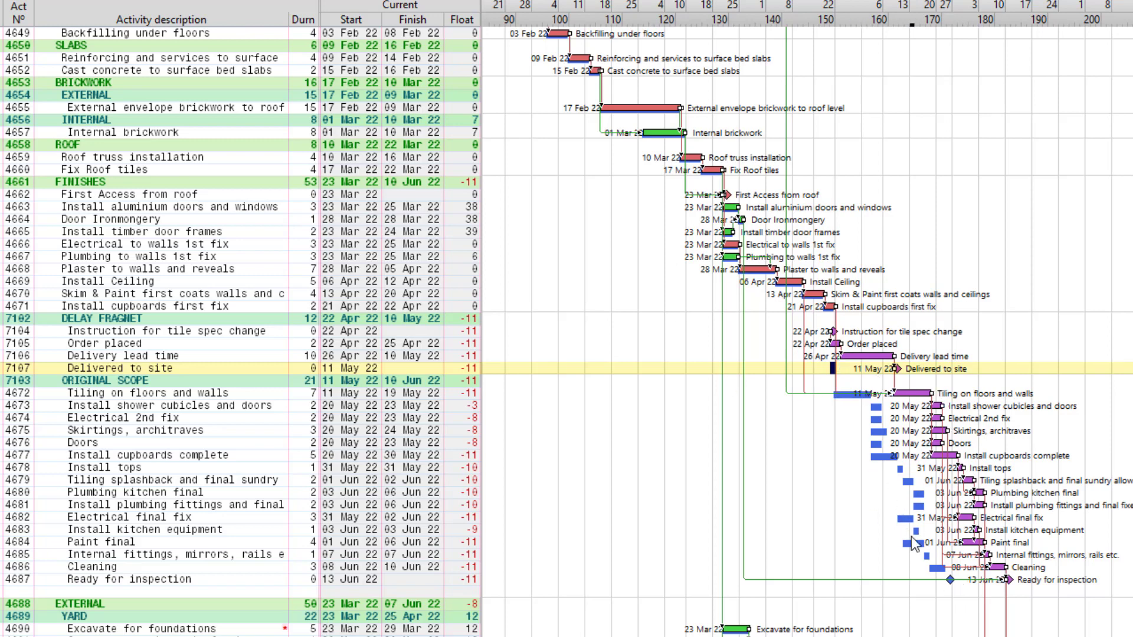